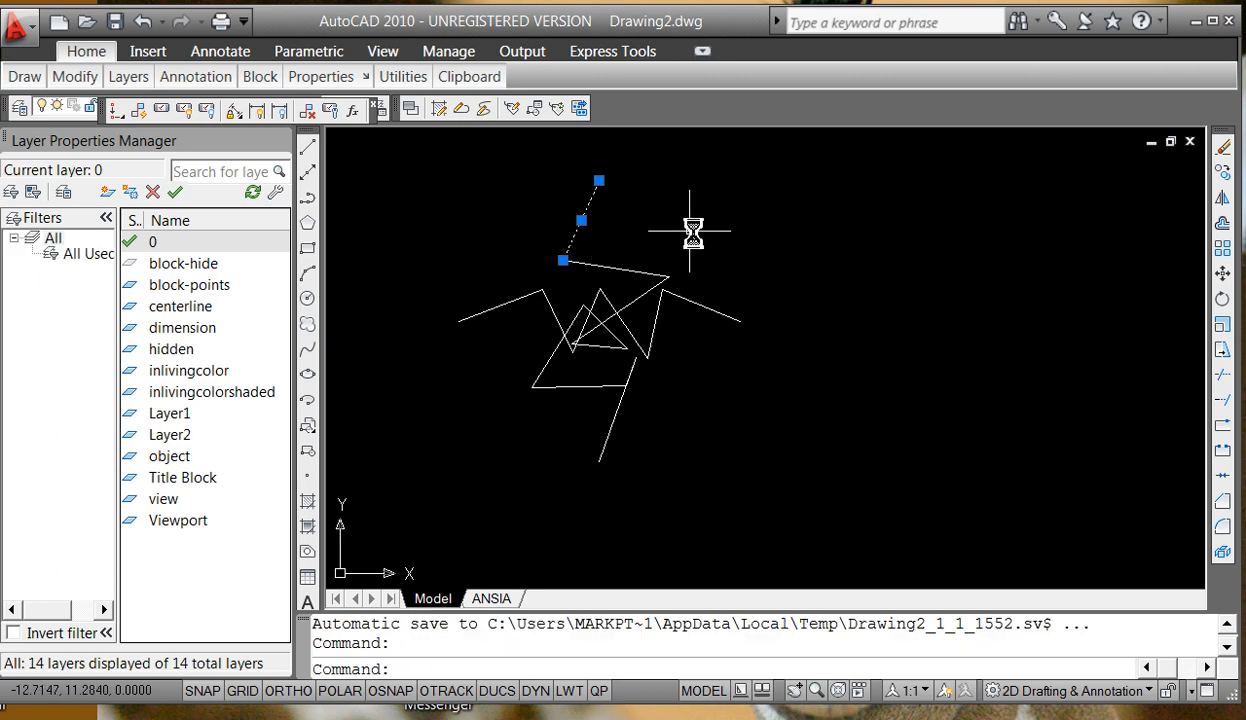
Check the zigzag's layer and dismiss the warning that frozen block-hide cannot be made current.
right_click(691, 232)
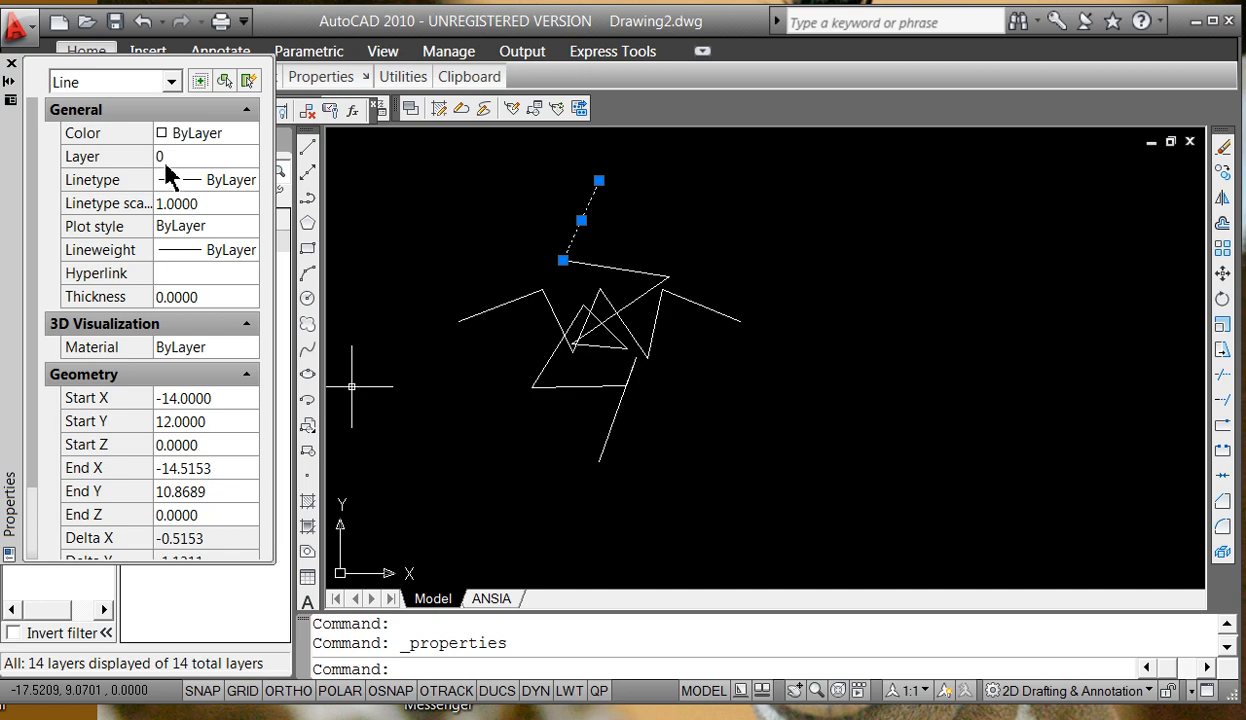
mouse_move(12, 66)
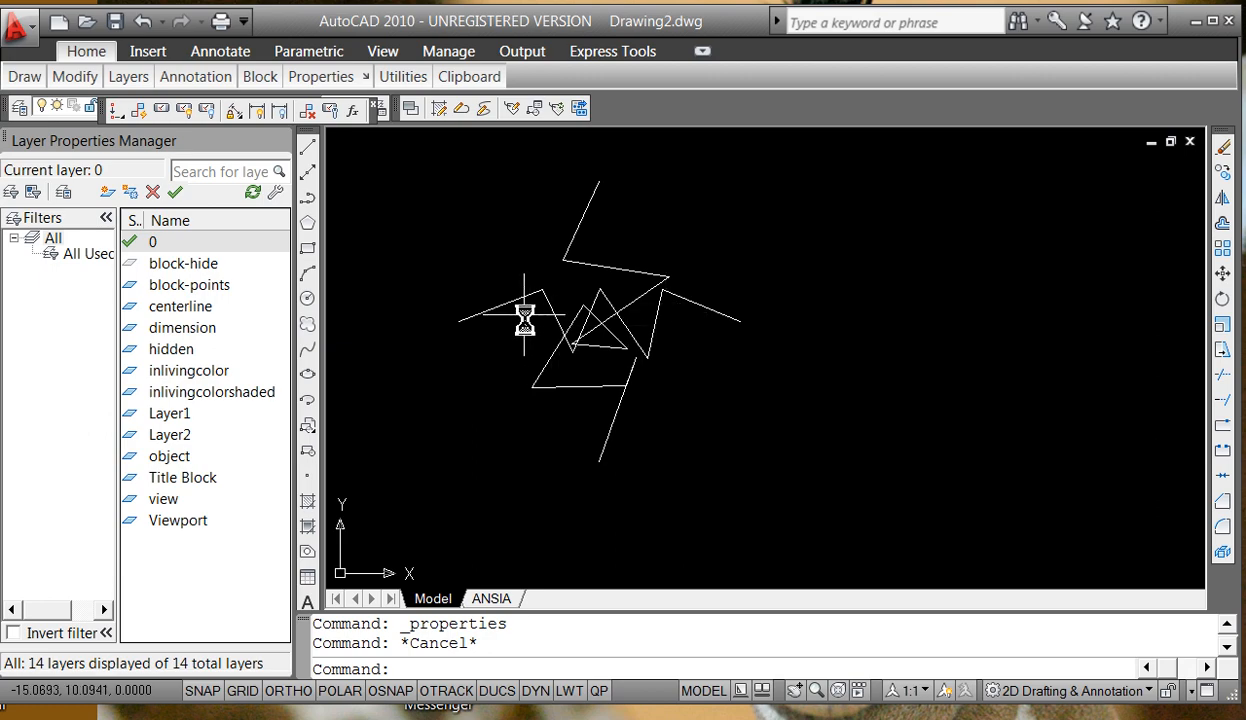
left_click_drag(525, 315, 478, 338)
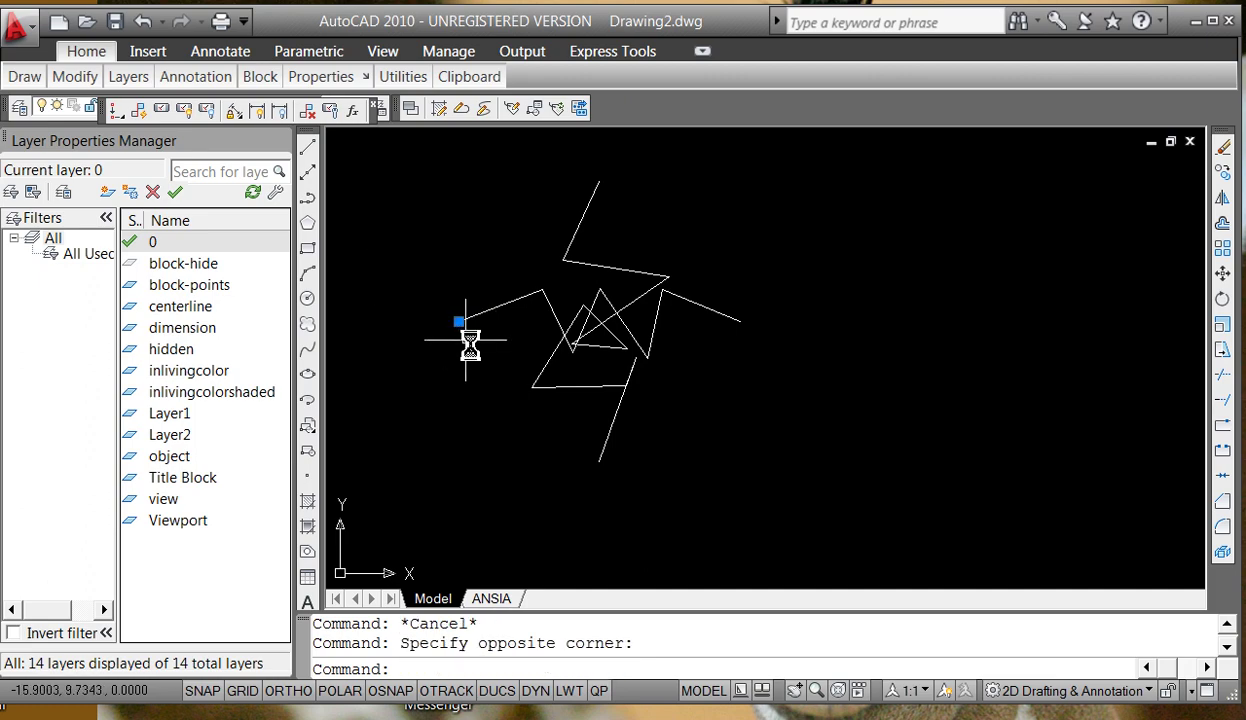
mouse_move(482, 335)
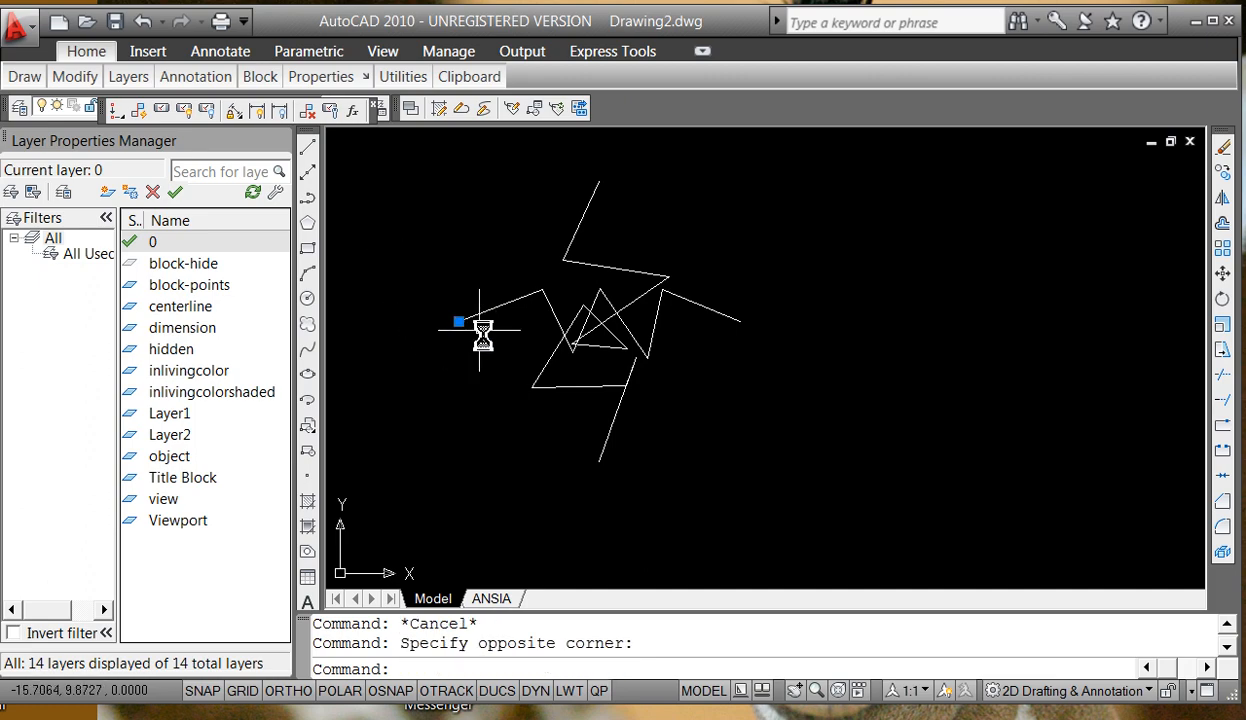
mouse_move(637, 163)
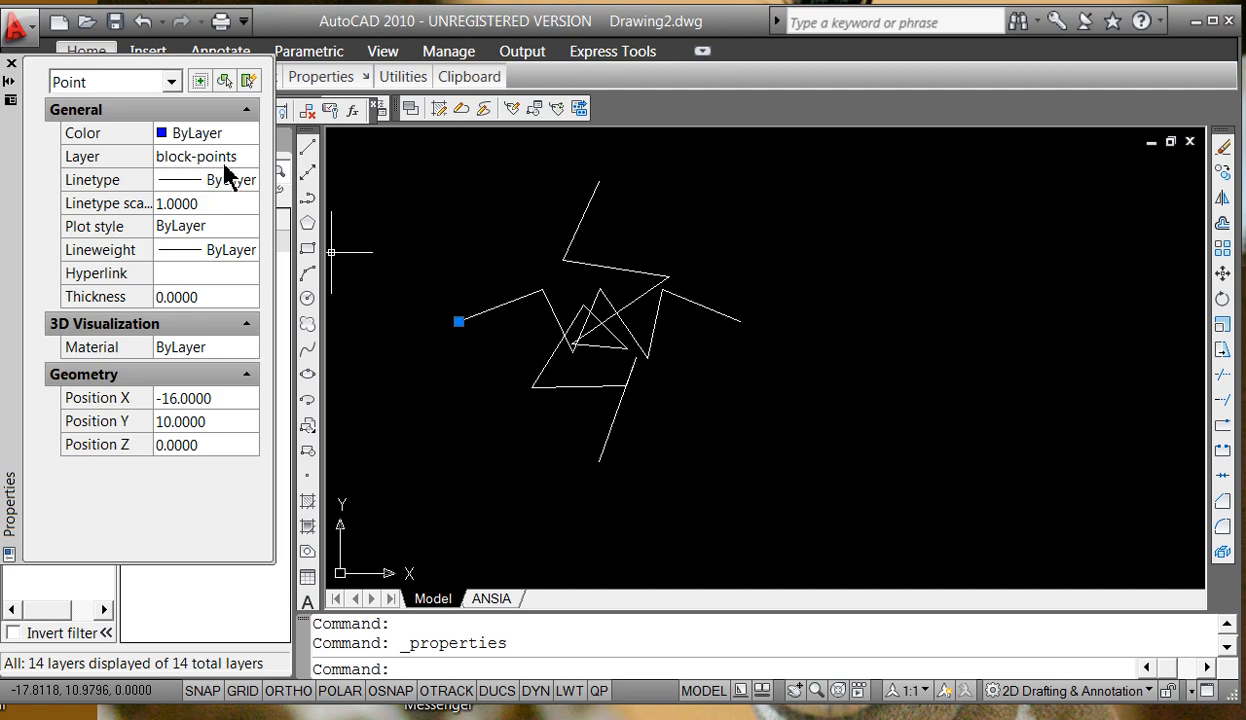
mouse_move(18, 68)
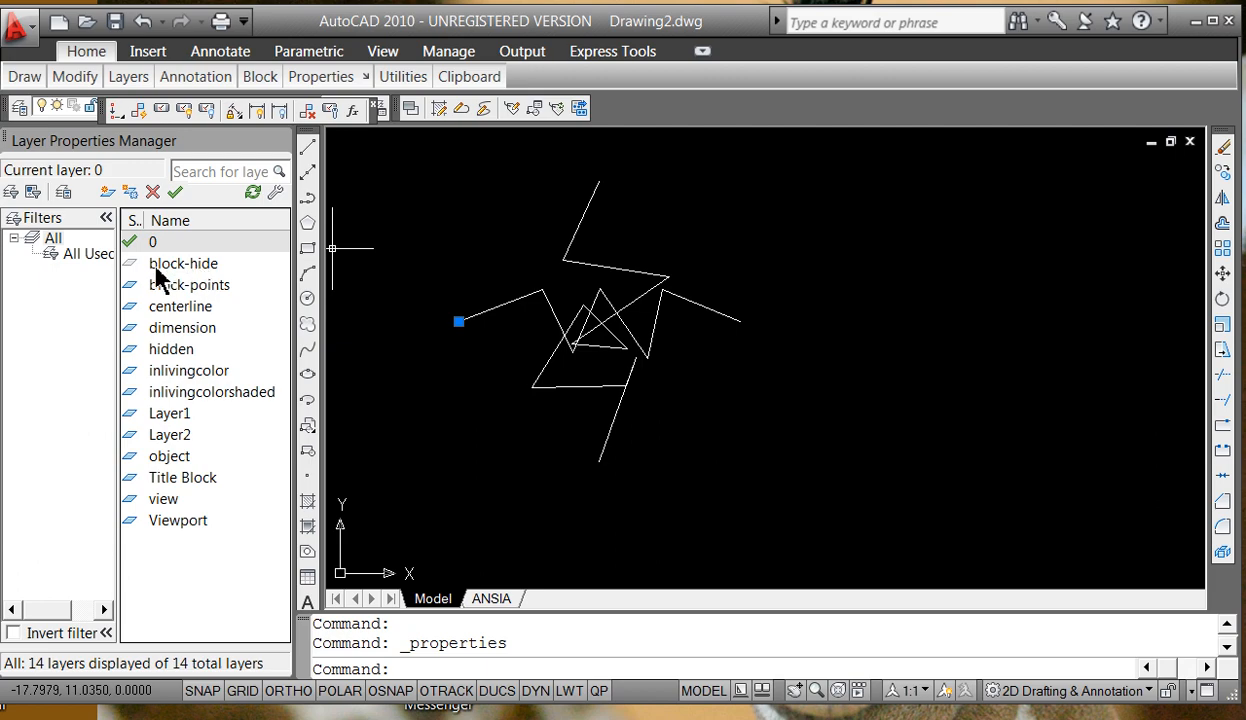
mouse_move(170, 280)
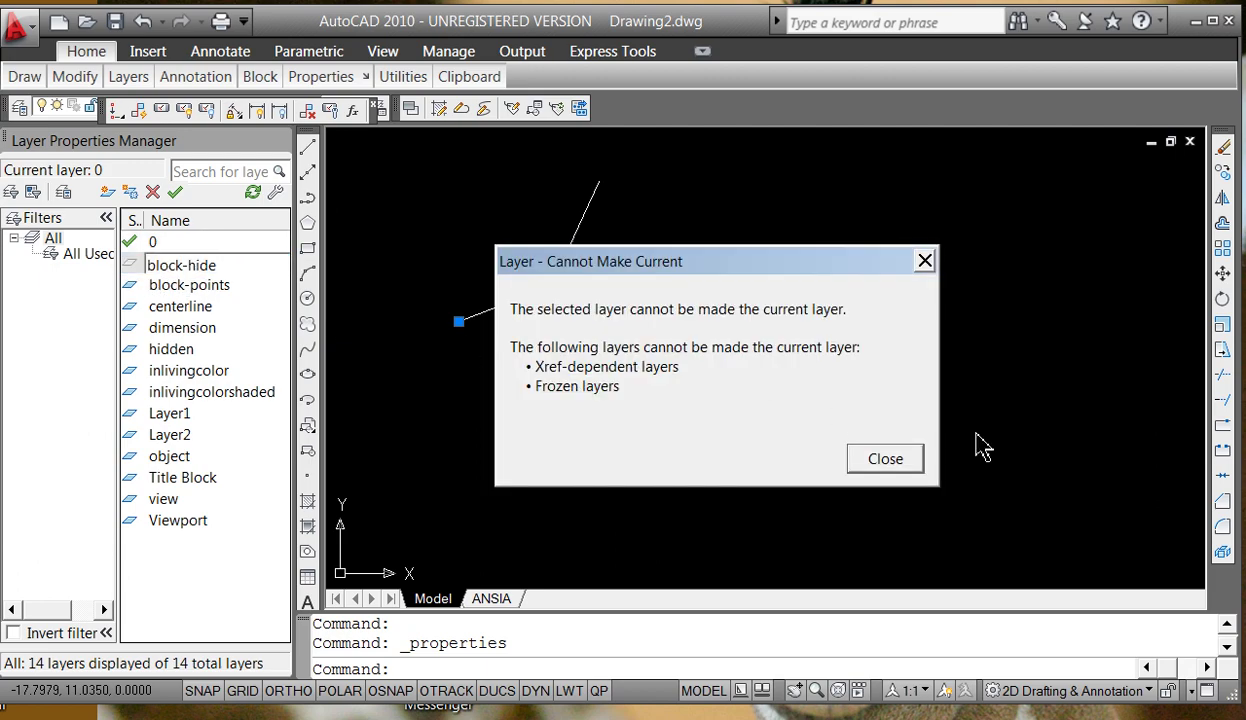
left_click(884, 458)
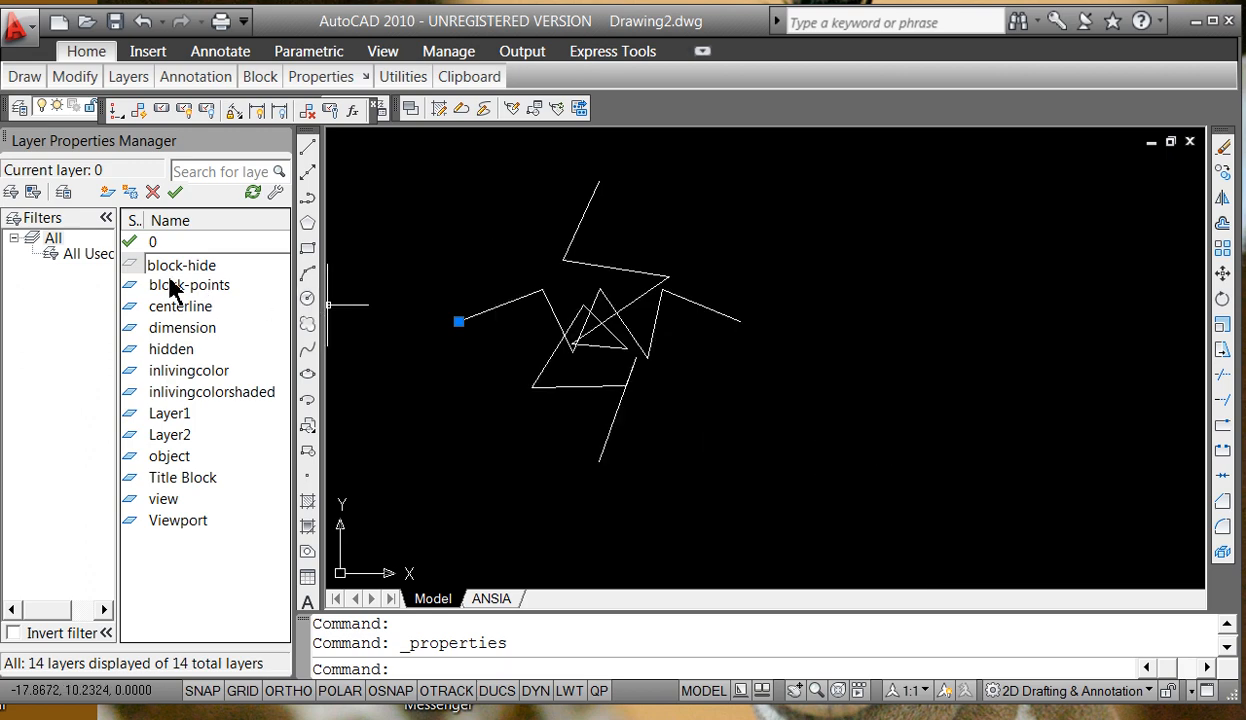
mouse_move(708, 217)
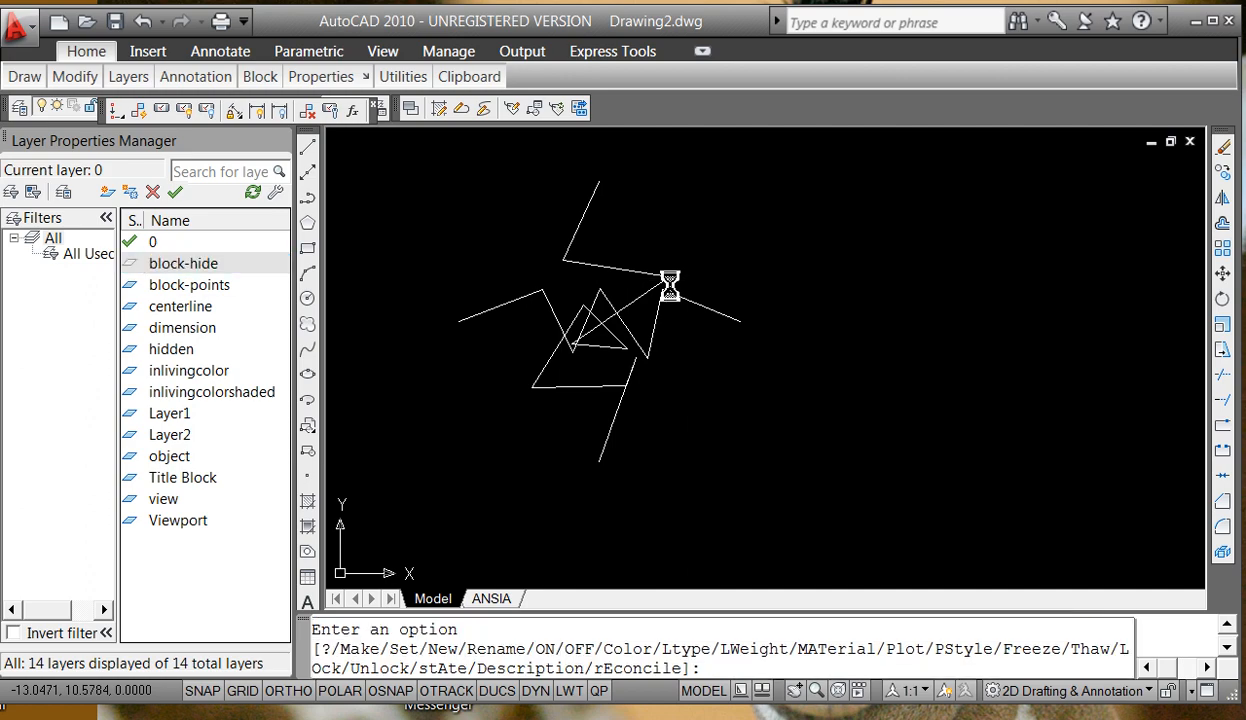
mouse_move(668, 283)
type("b")
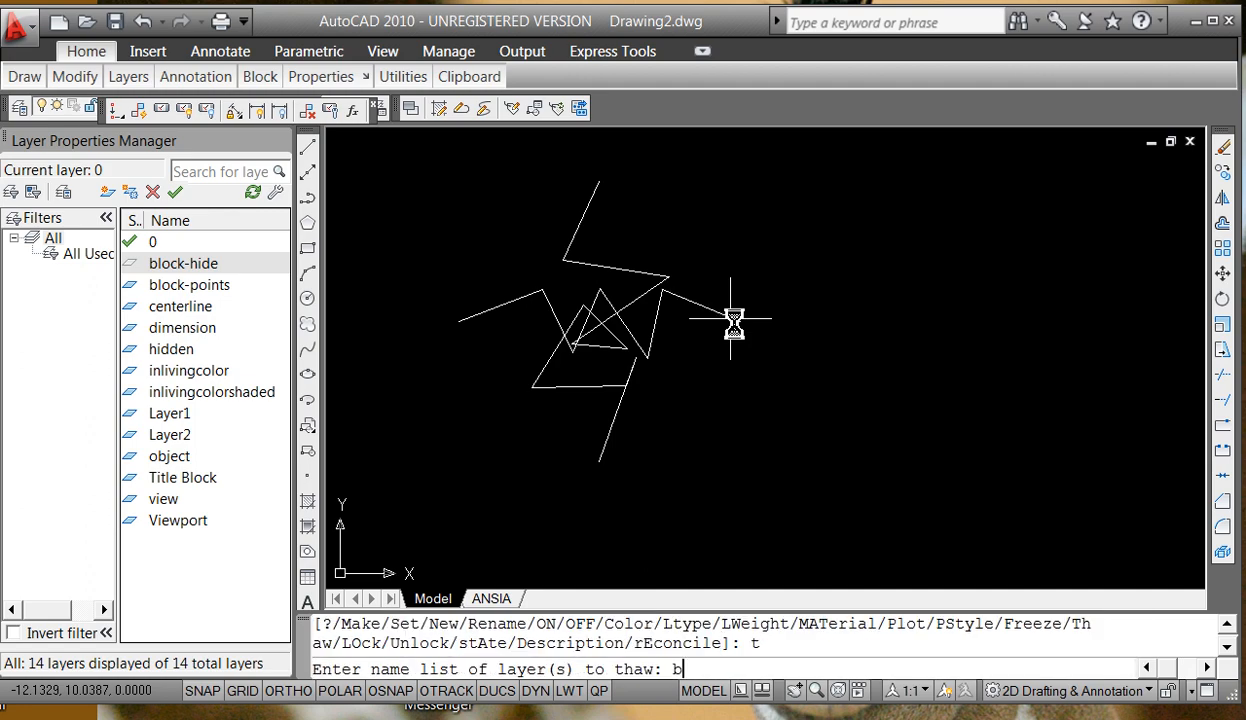
Thaw the block-hide layer by name so the square frame around the zigzag appears.
type("lock-hid")
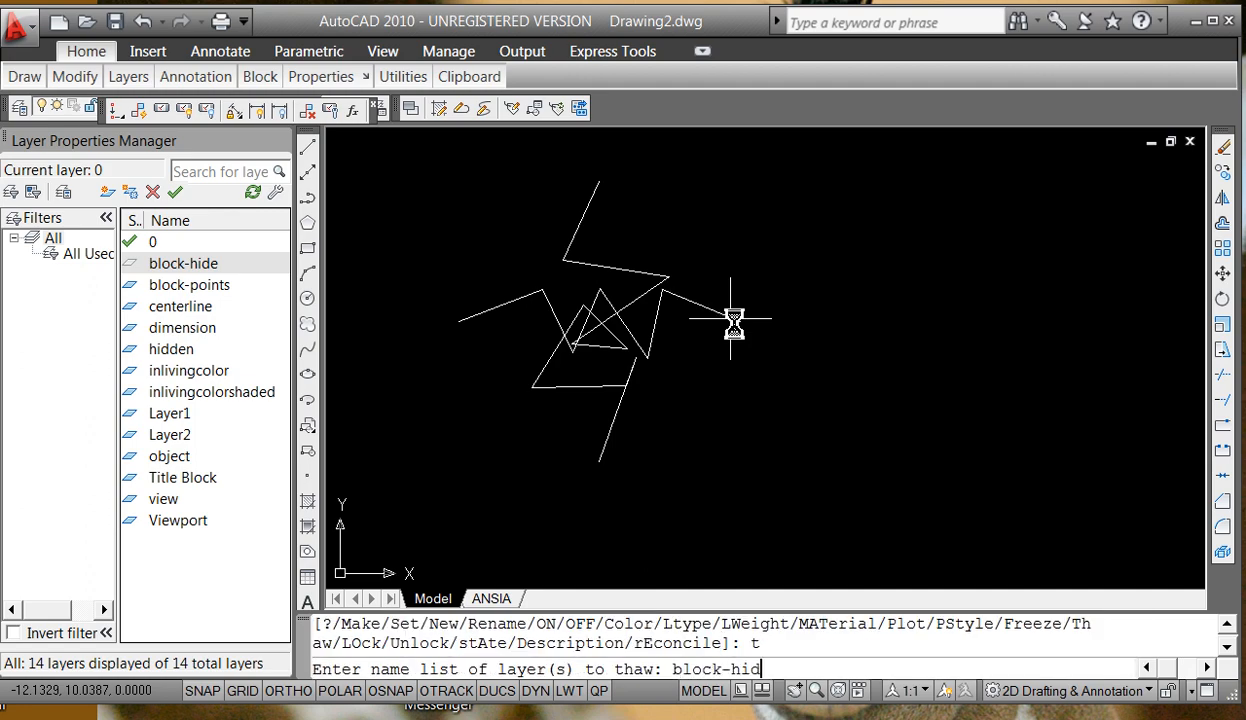
key("Enter")
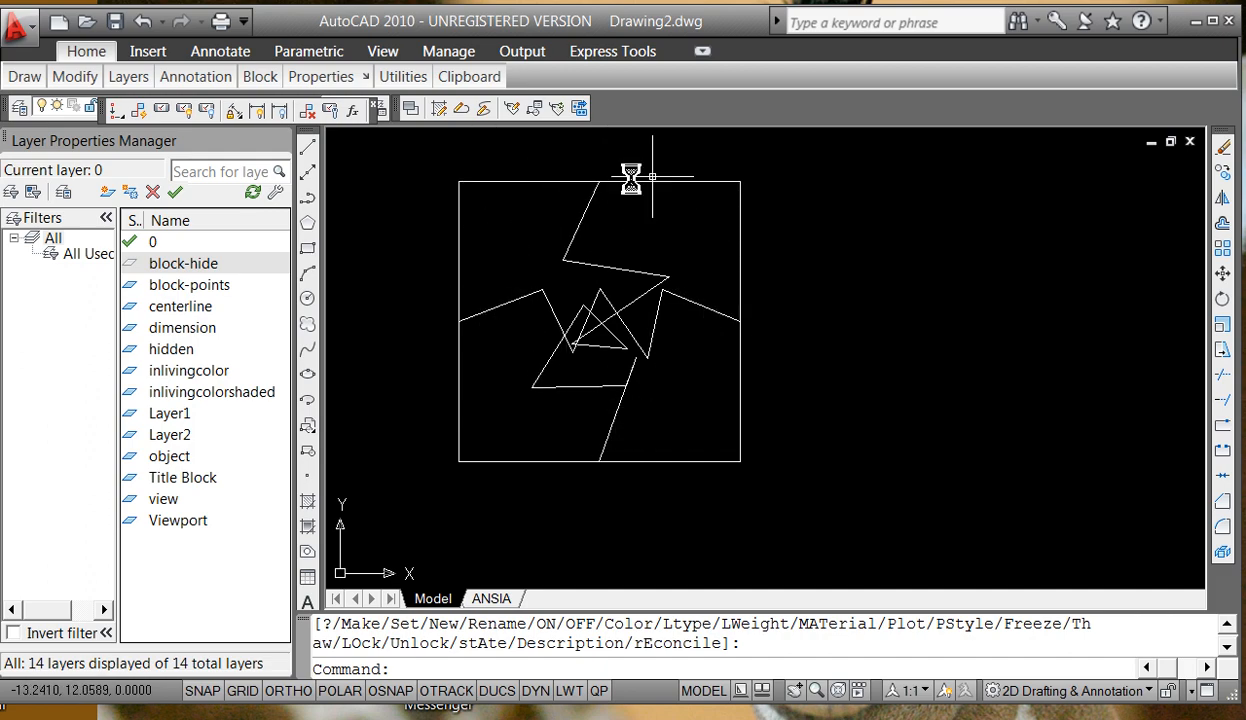
mouse_move(543, 300)
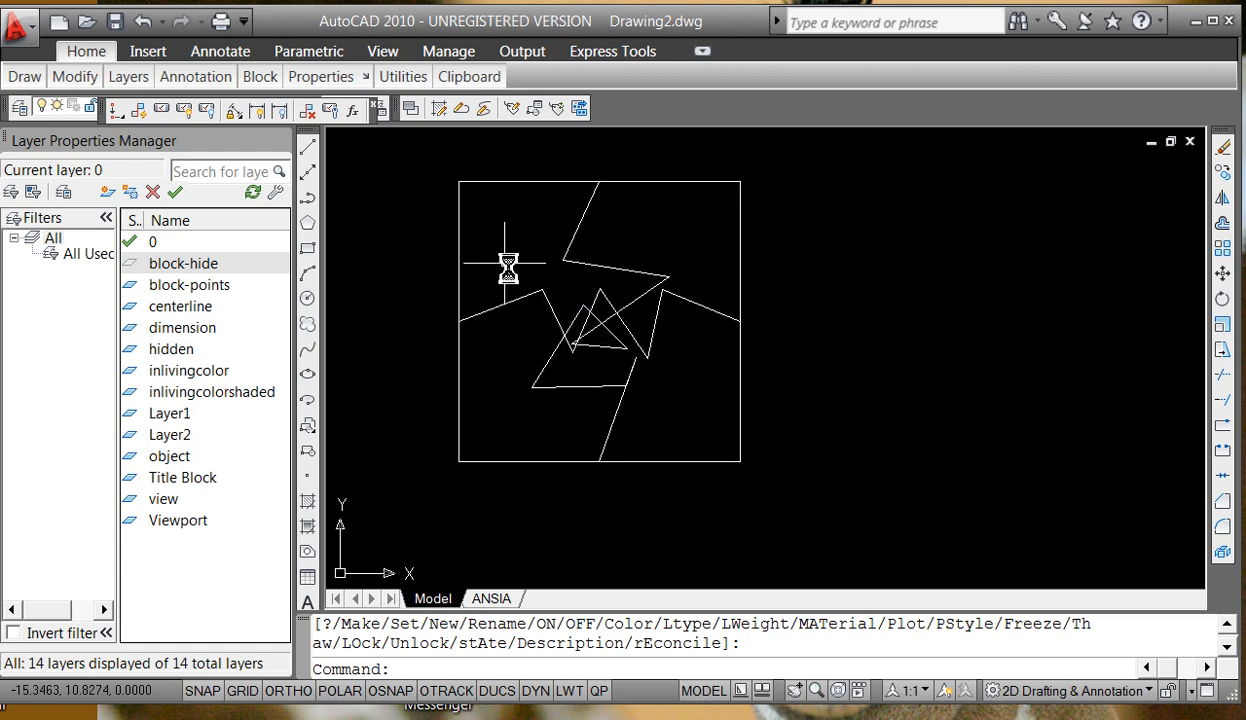
mouse_move(519, 258)
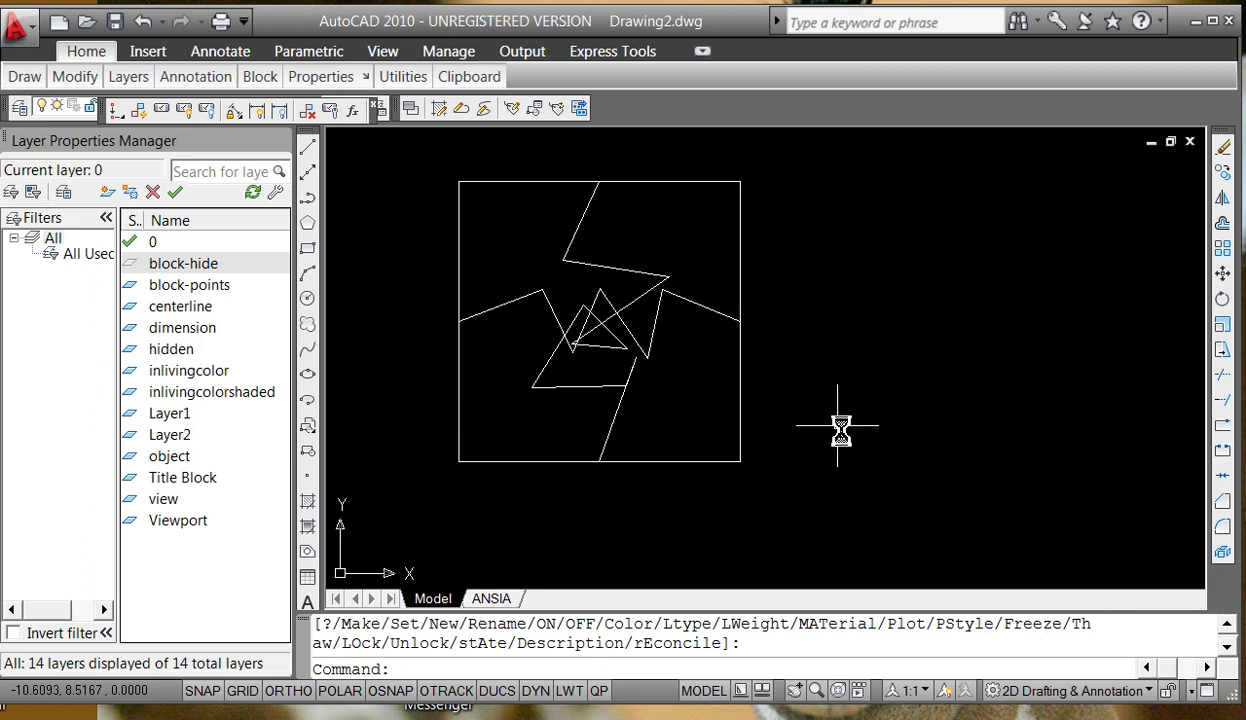
mouse_move(1018, 365)
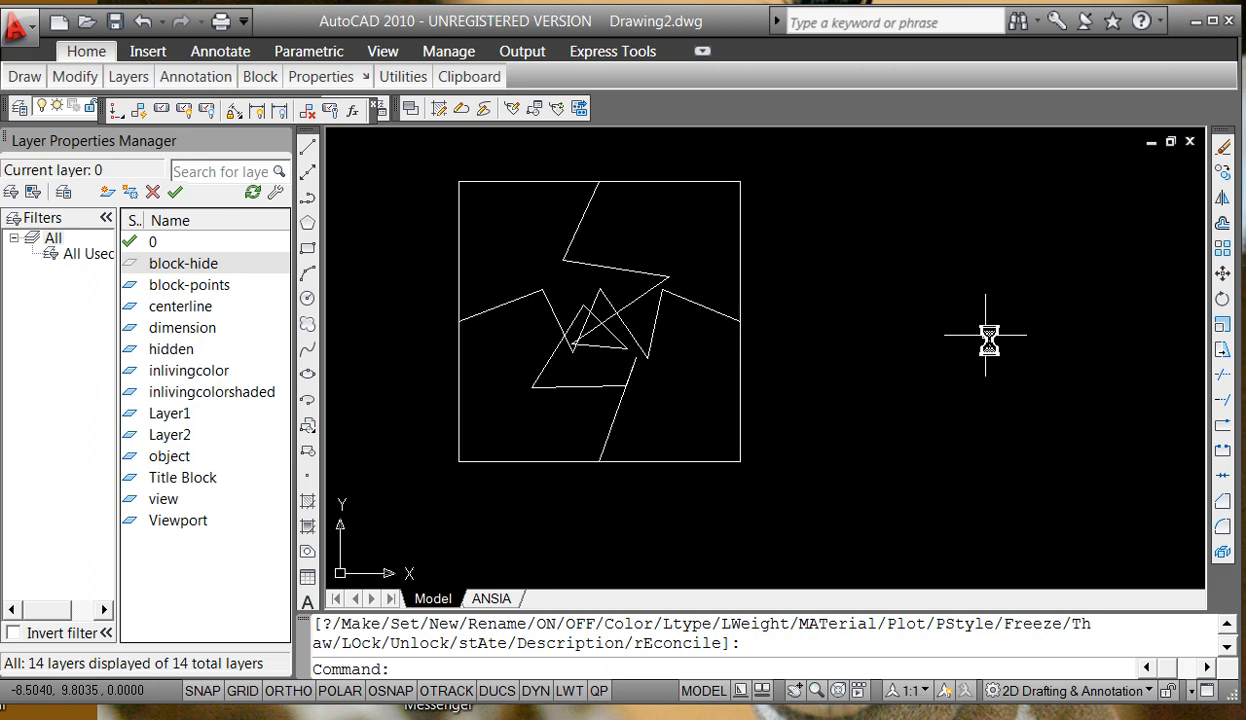
type("-b")
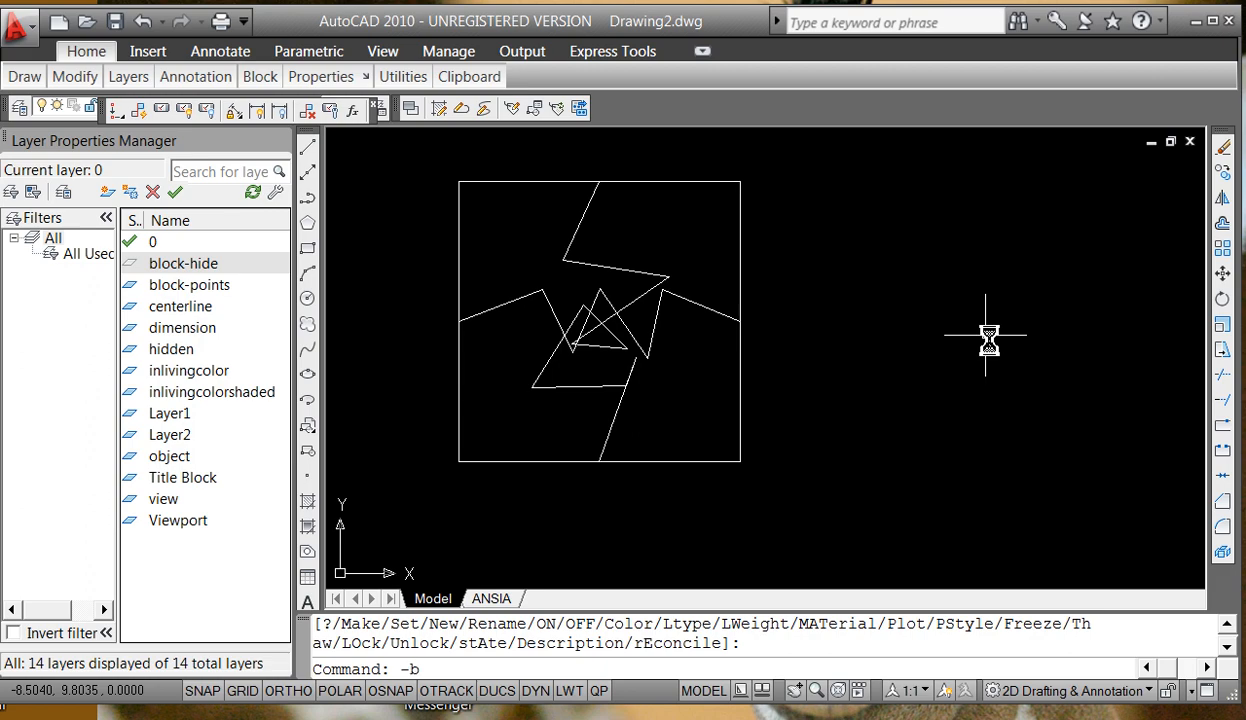
Start the -BLOCK command to define a new block from the zigzag drawing.
type("lock")
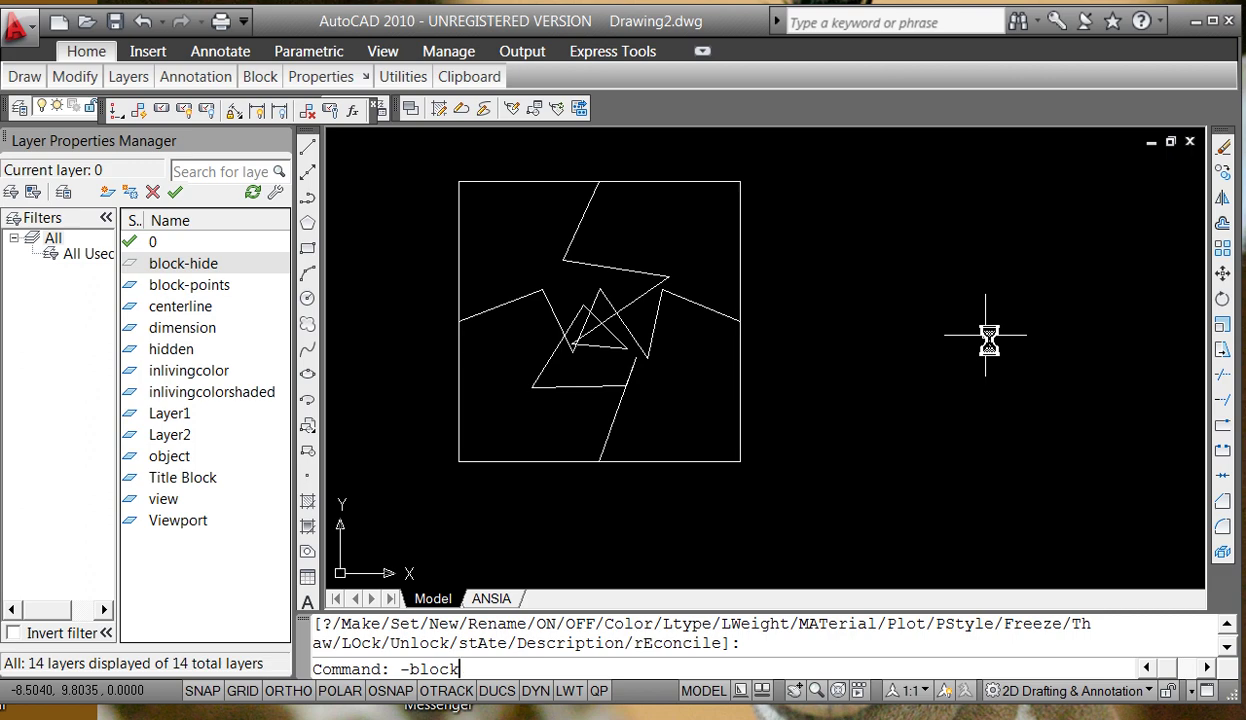
key("Enter")
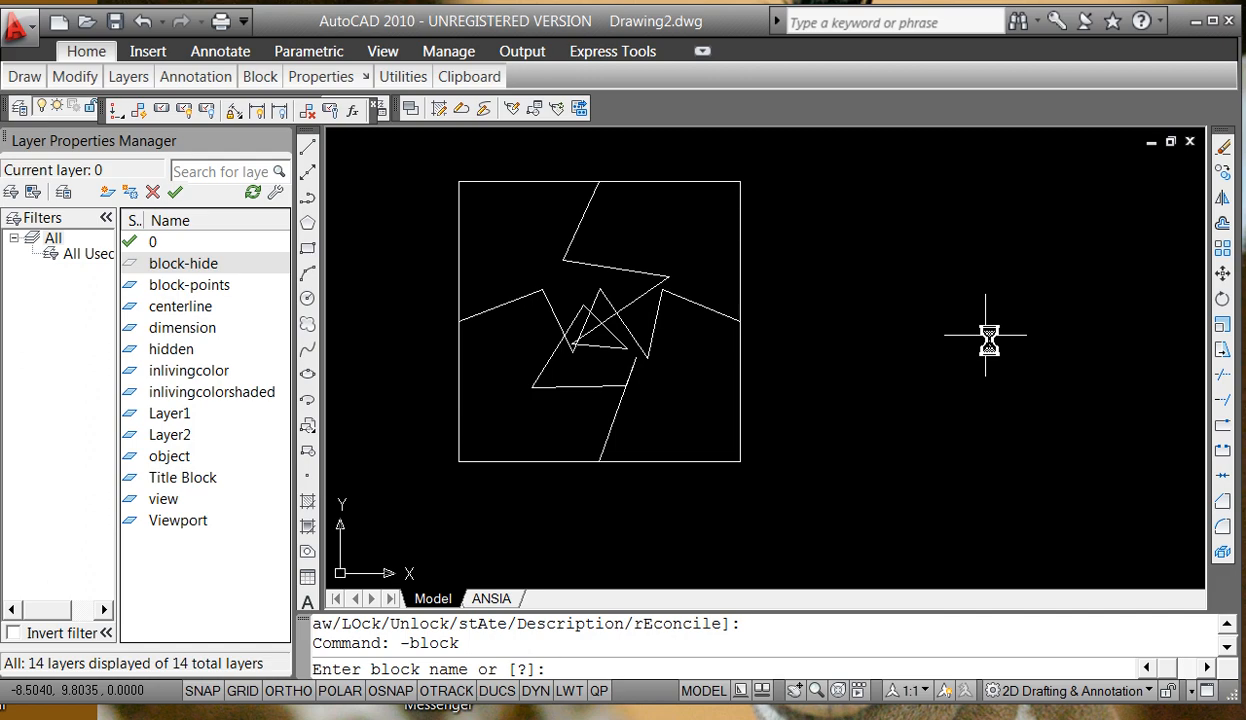
Name the new block ptak_aug30_scheme.
type("ptak-")
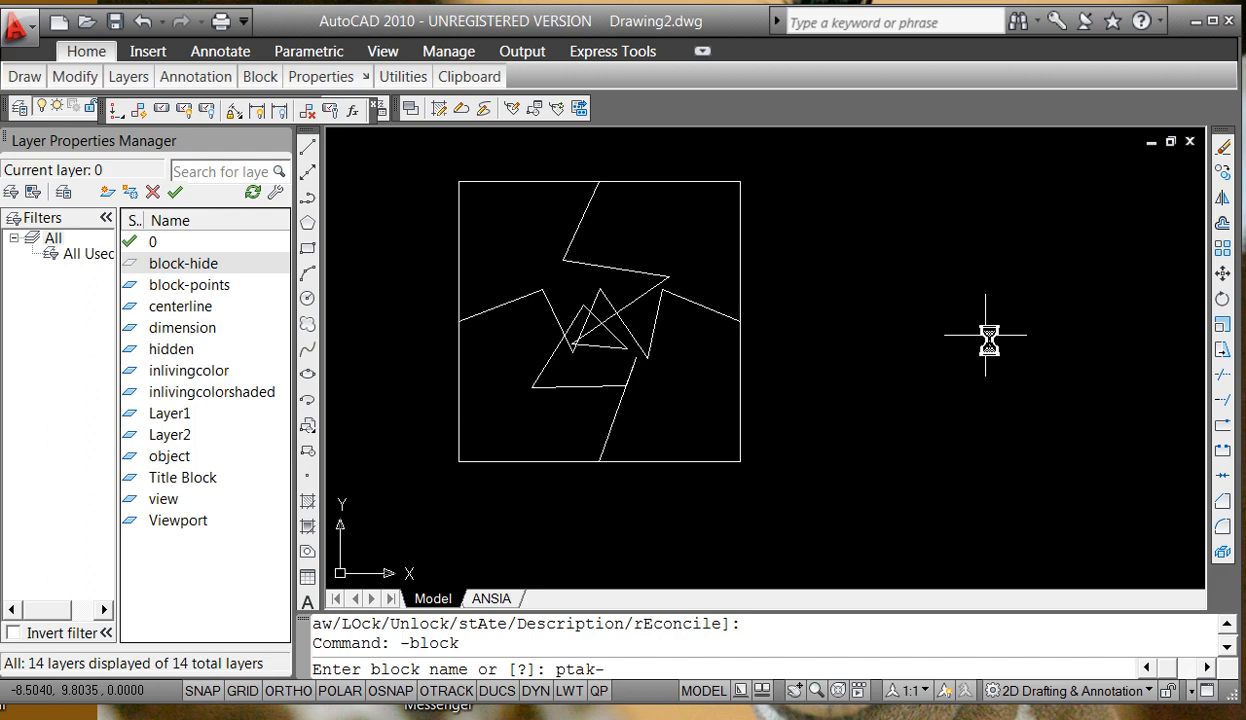
type("aug")
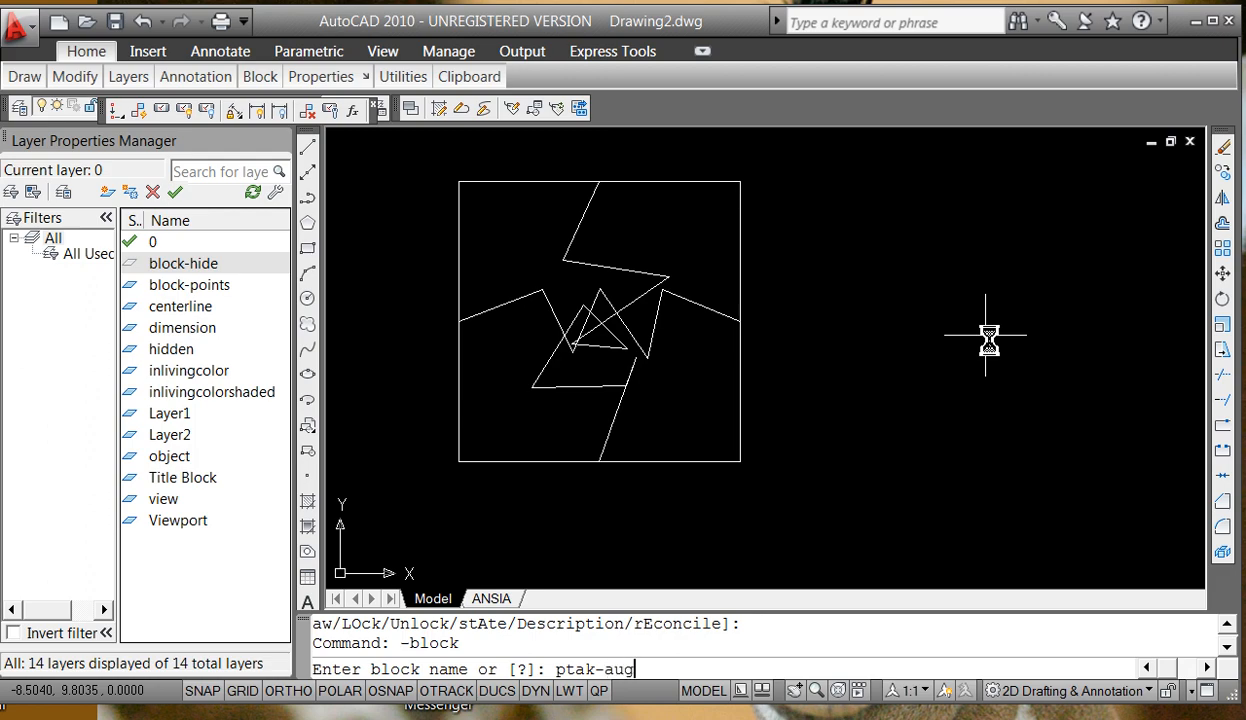
type("30")
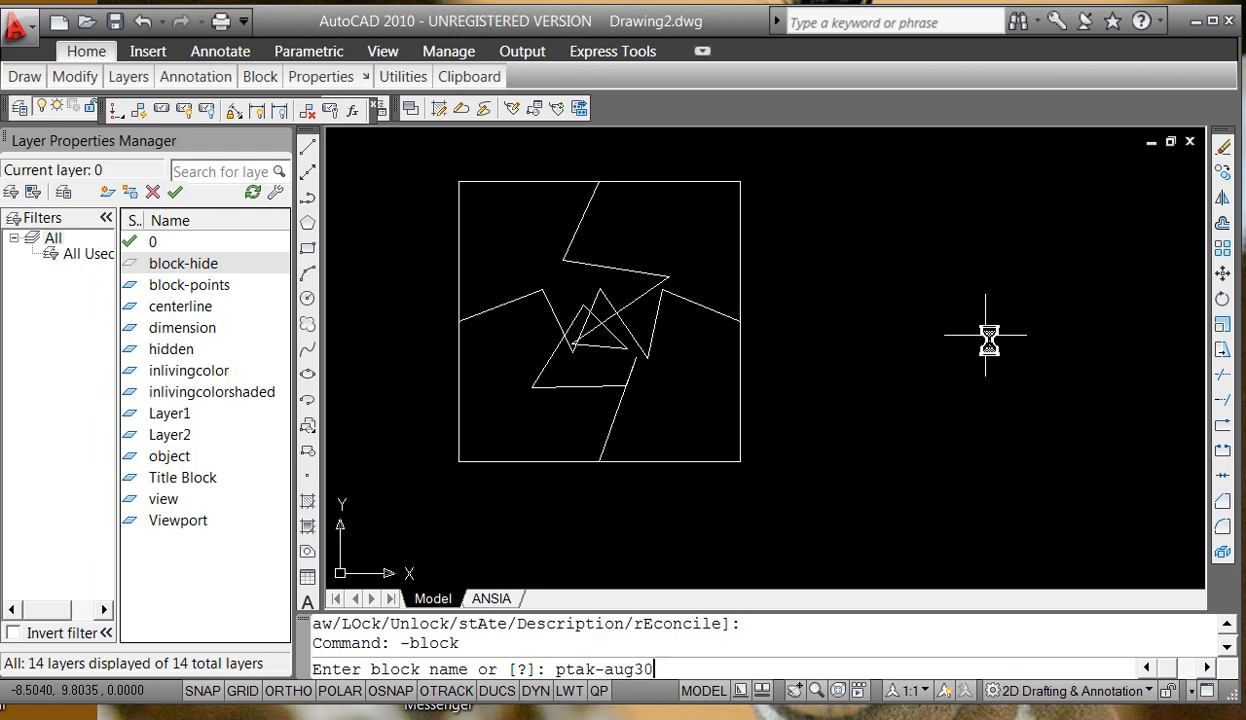
type("-")
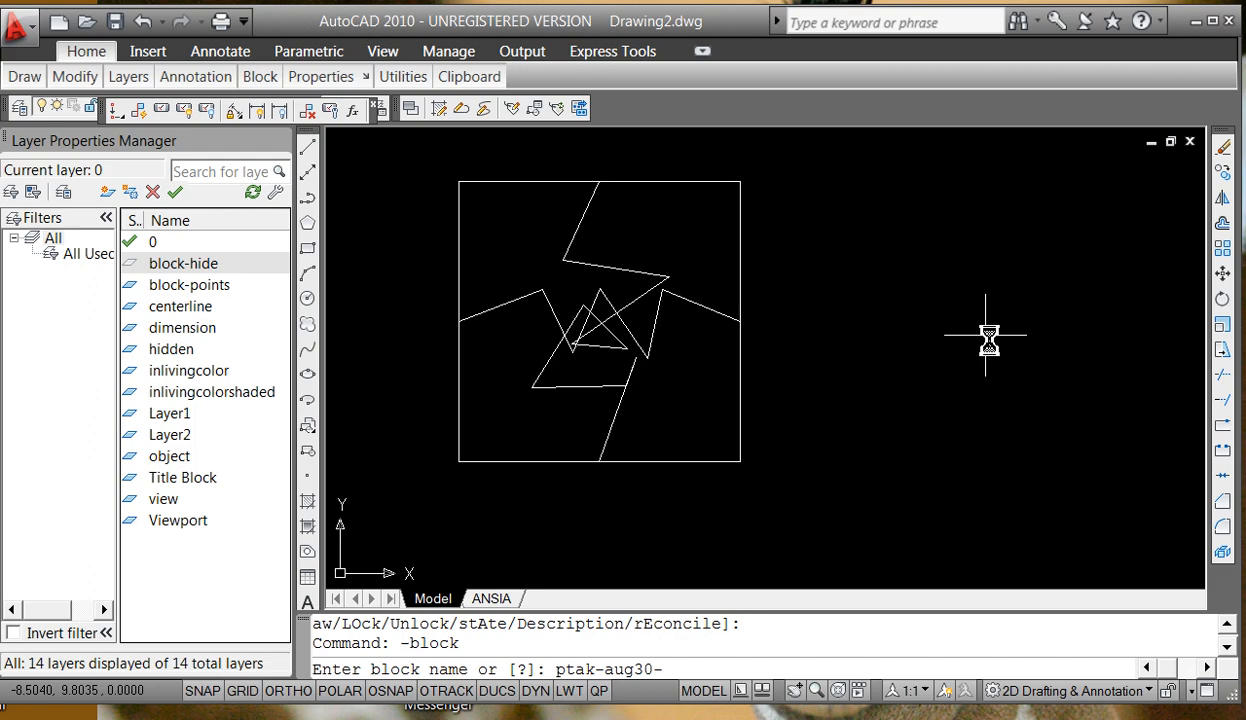
key("BackSpace")
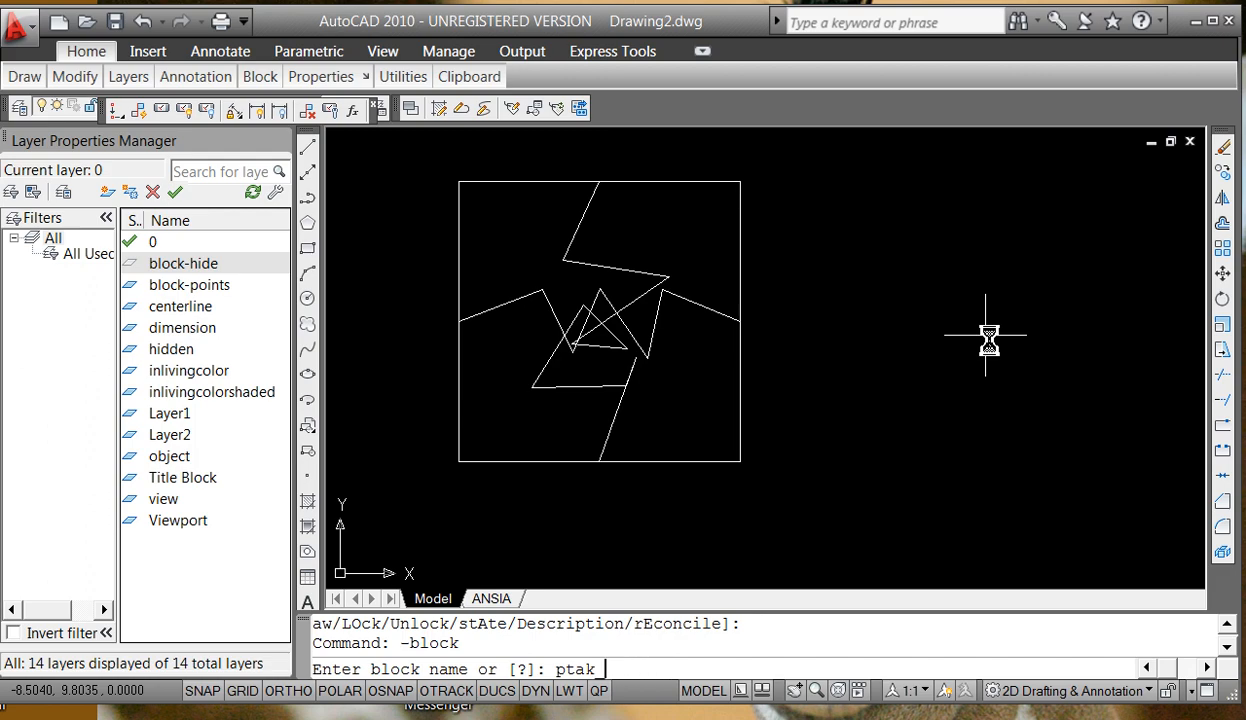
type("_aug30")
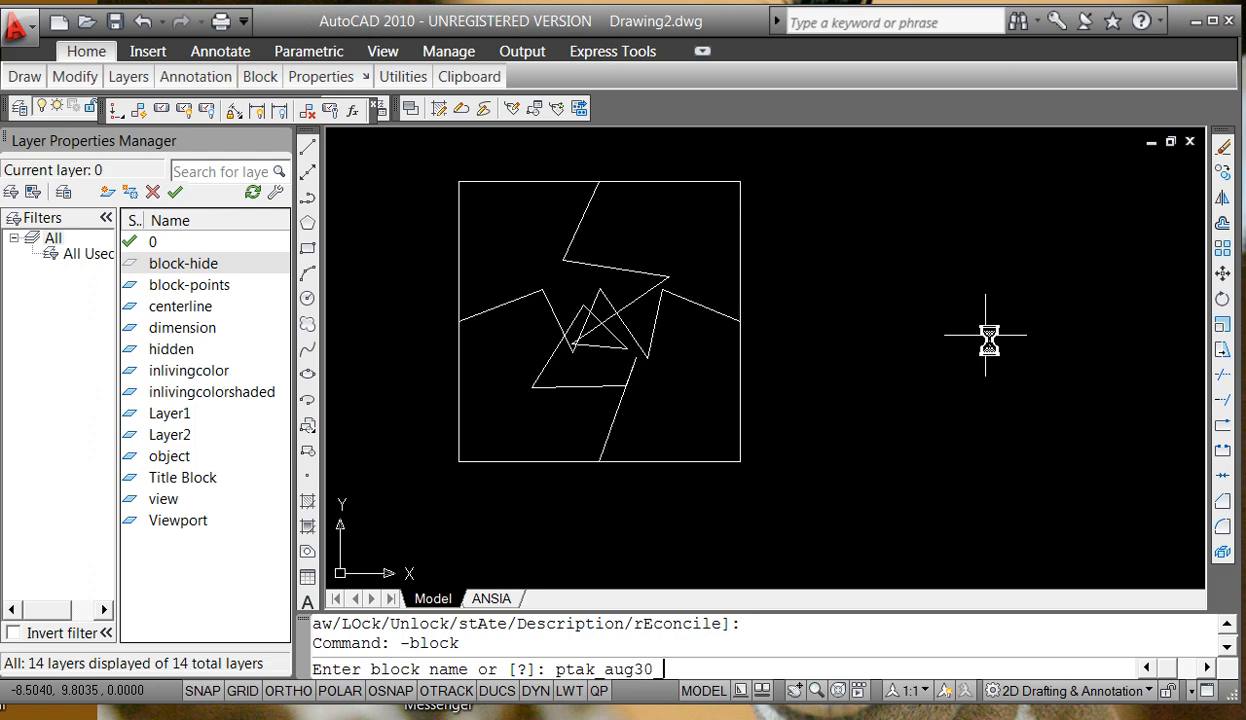
type("_schem")
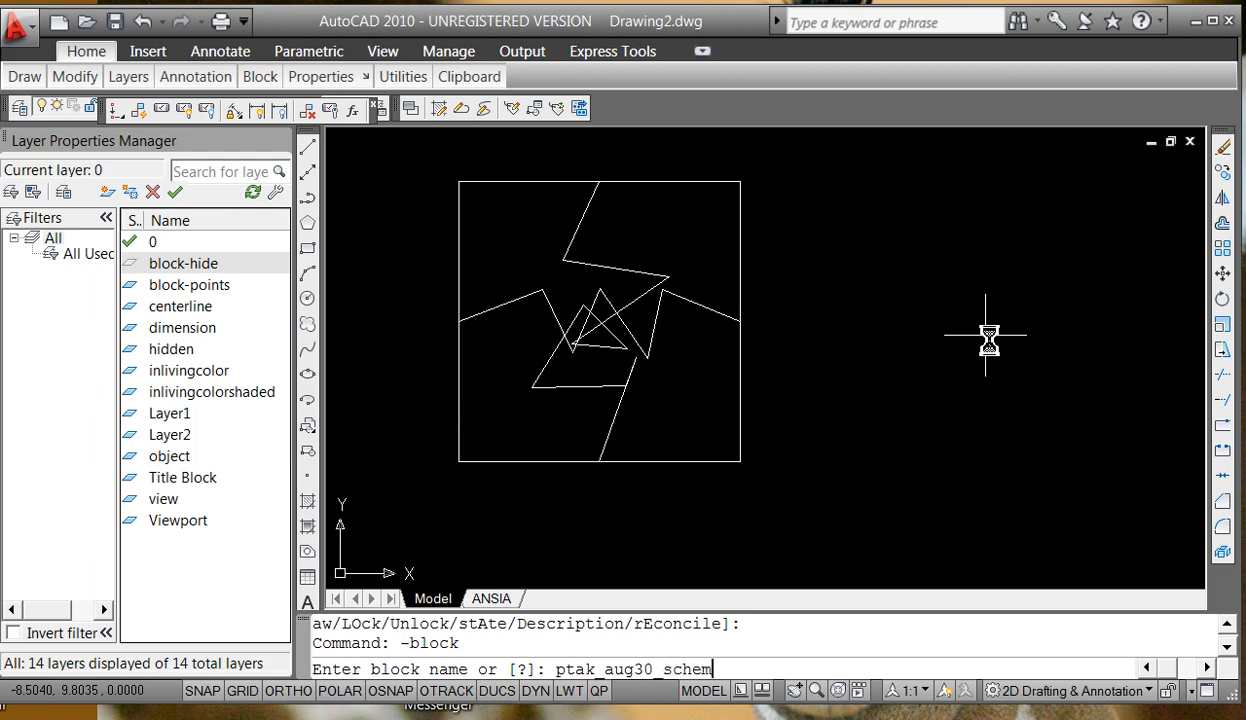
type("e")
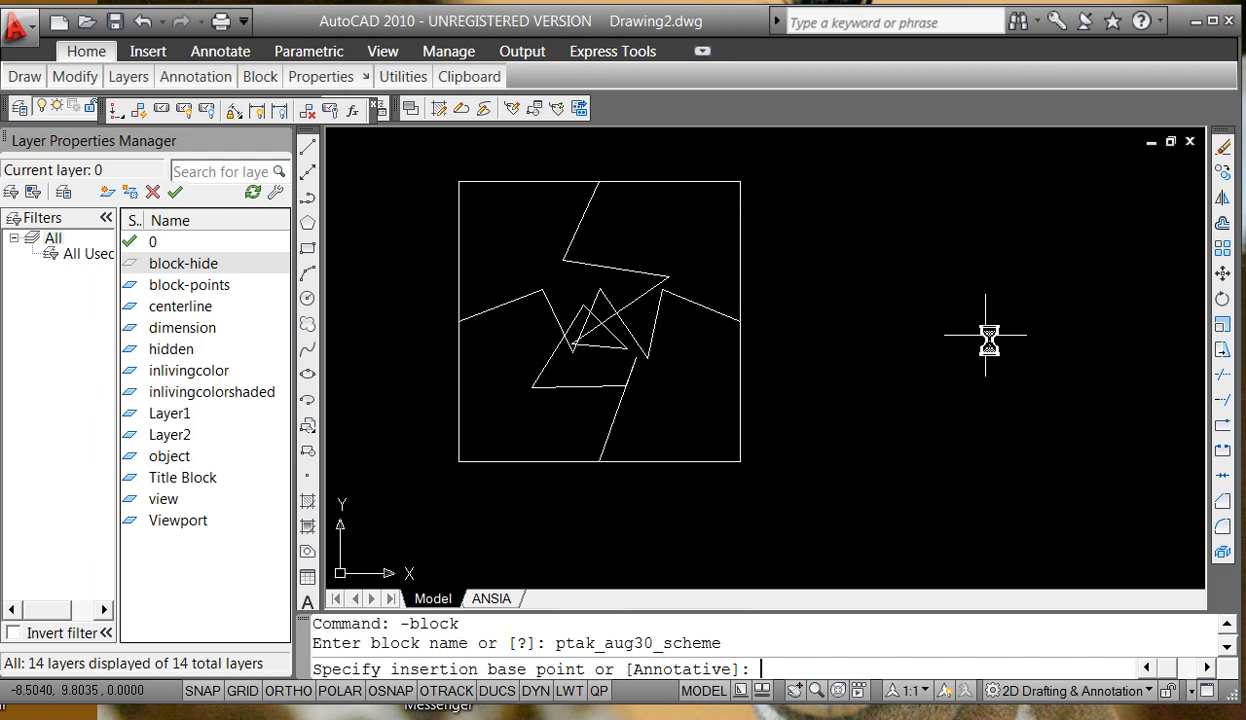
mouse_move(588, 545)
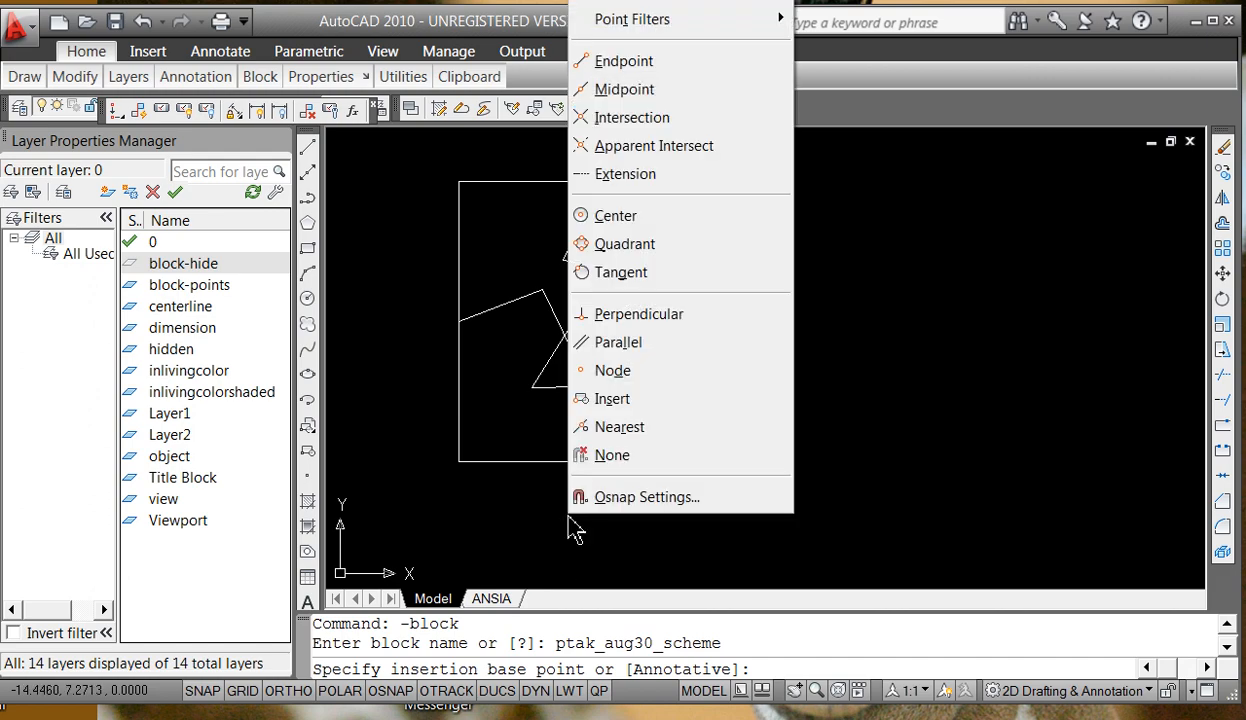
Snap the block's base point to the midpoint of the square's bottom edge.
left_click(624, 89)
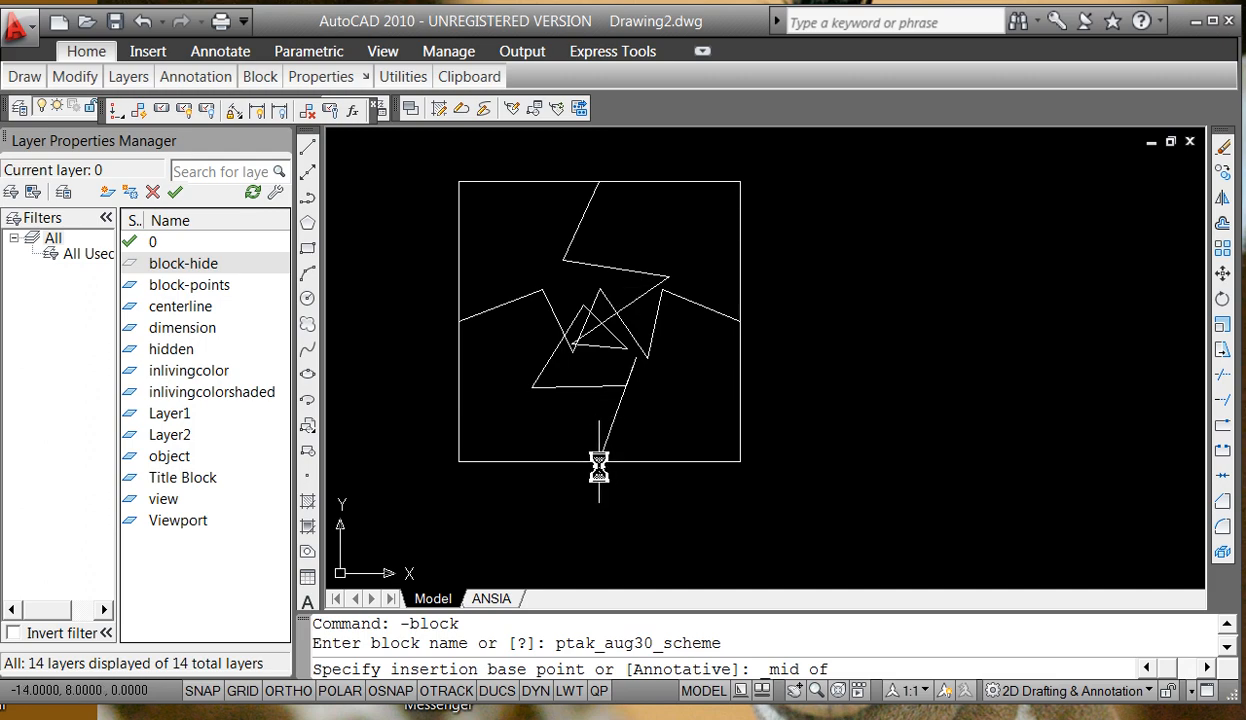
mouse_move(600, 467)
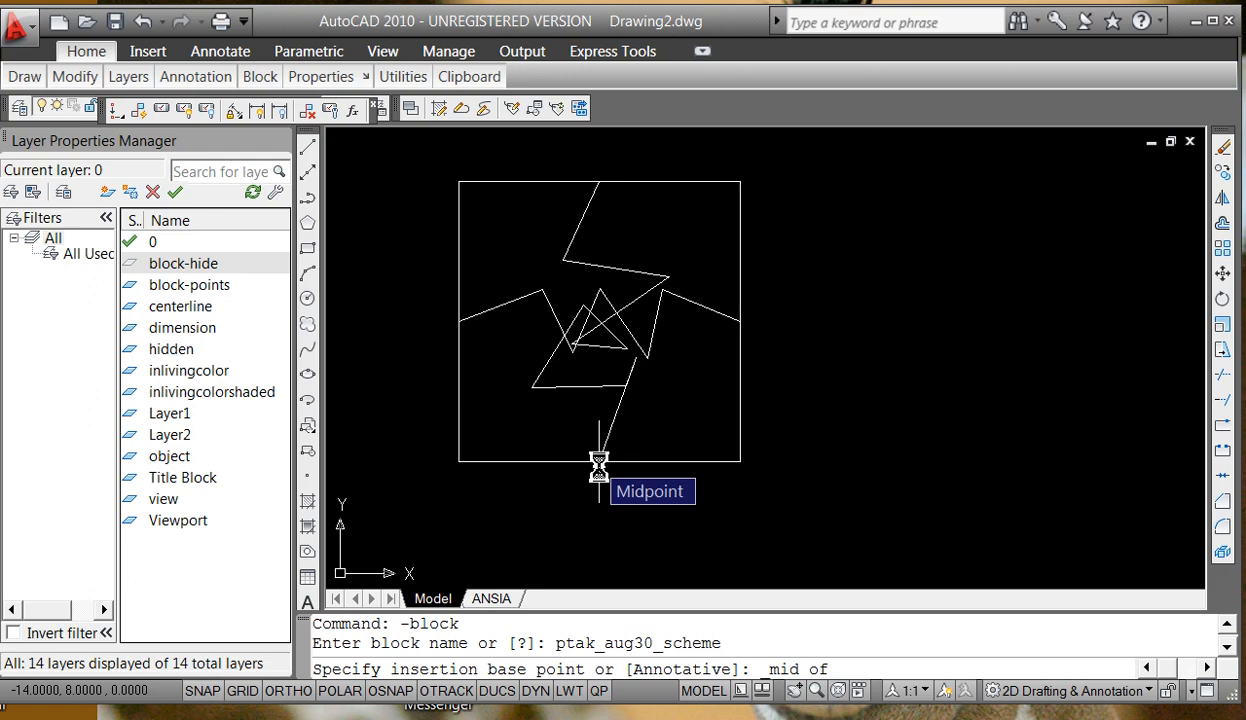
left_click(597, 477)
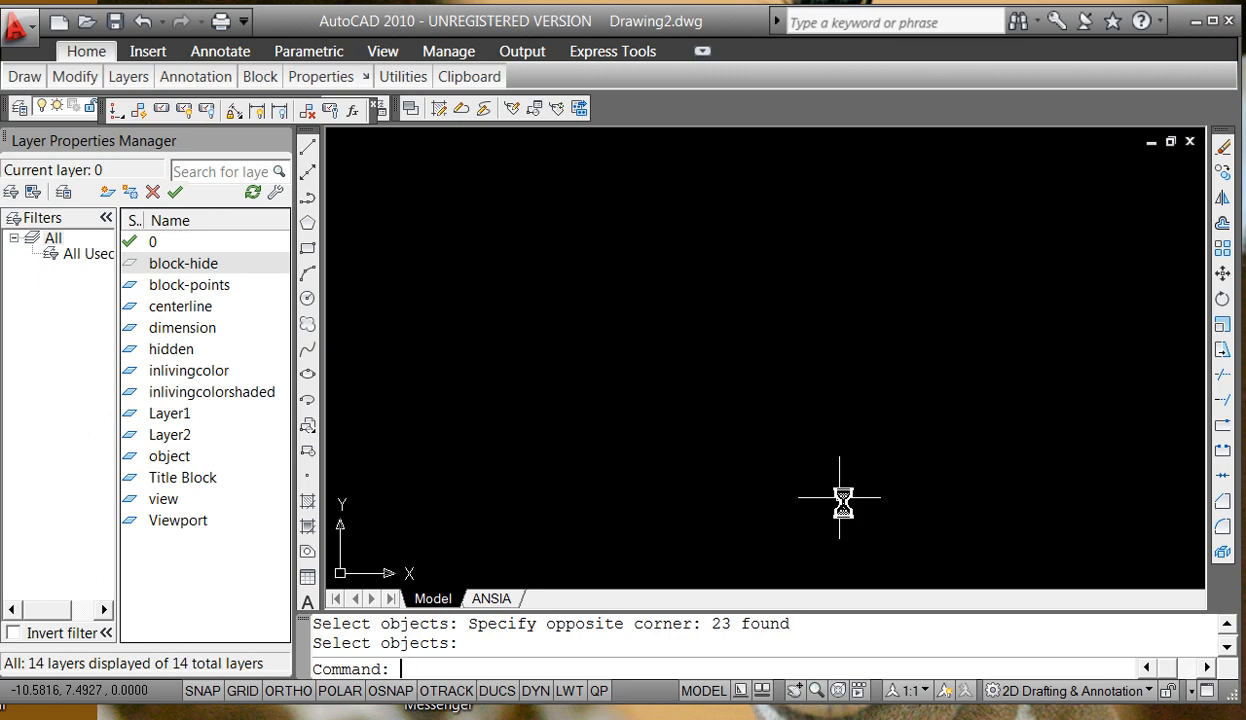
mouse_move(155, 460)
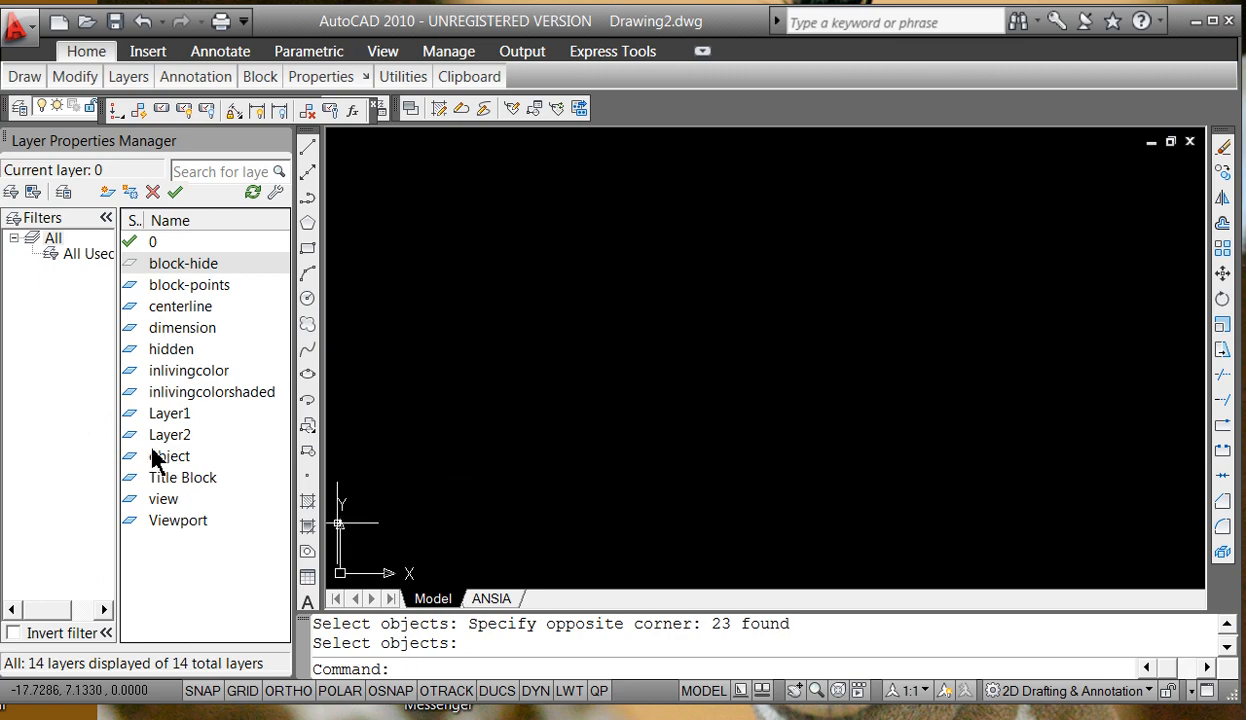
Make object the current layer and start the INSERT command.
double_click(169, 456)
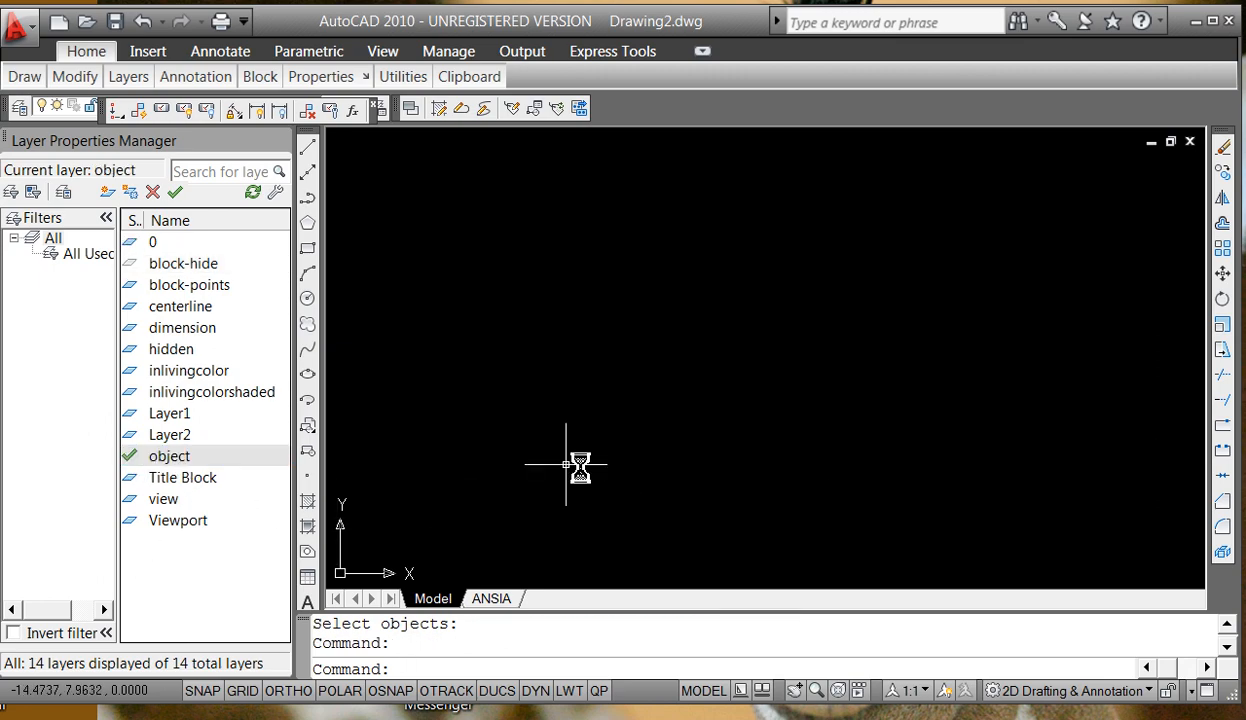
mouse_move(665, 435)
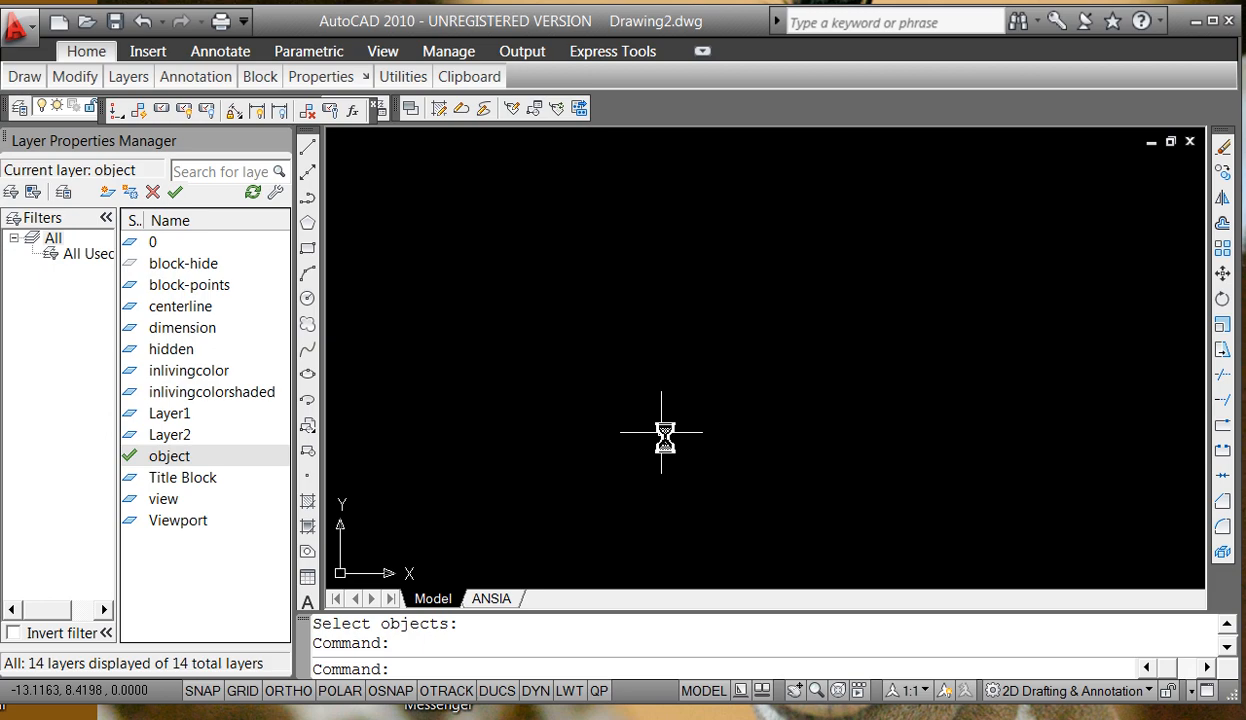
mouse_move(656, 427)
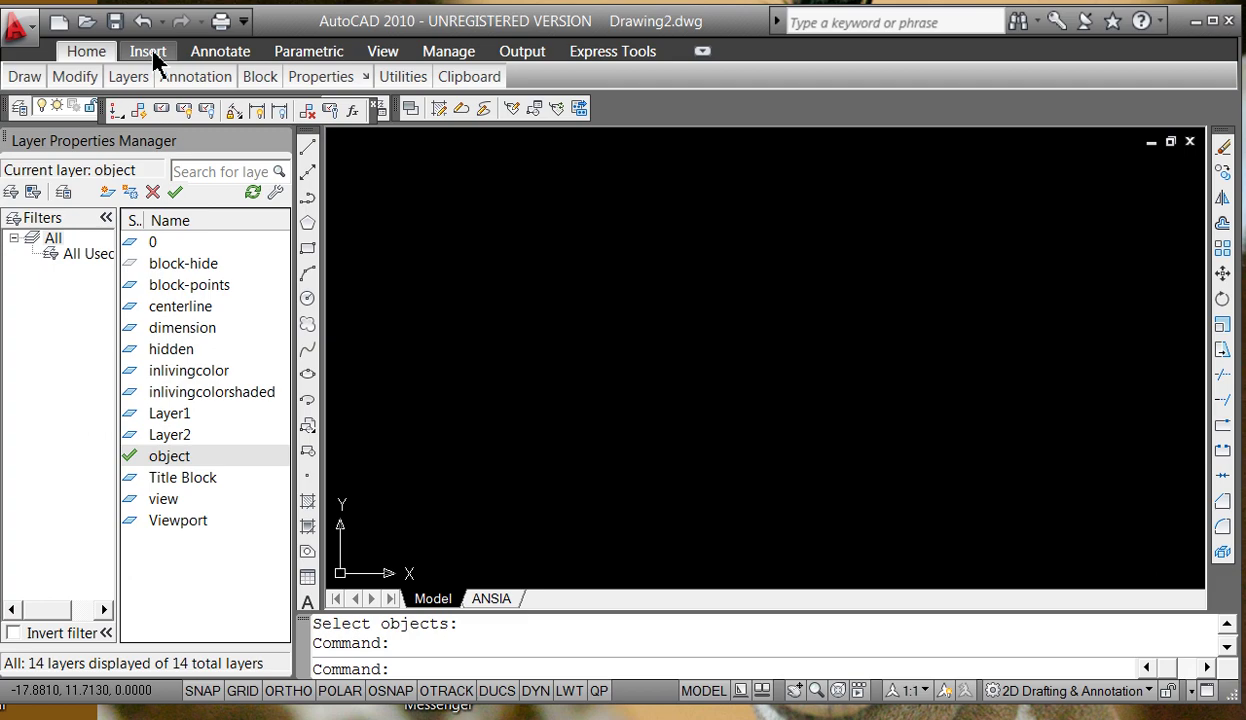
type("in")
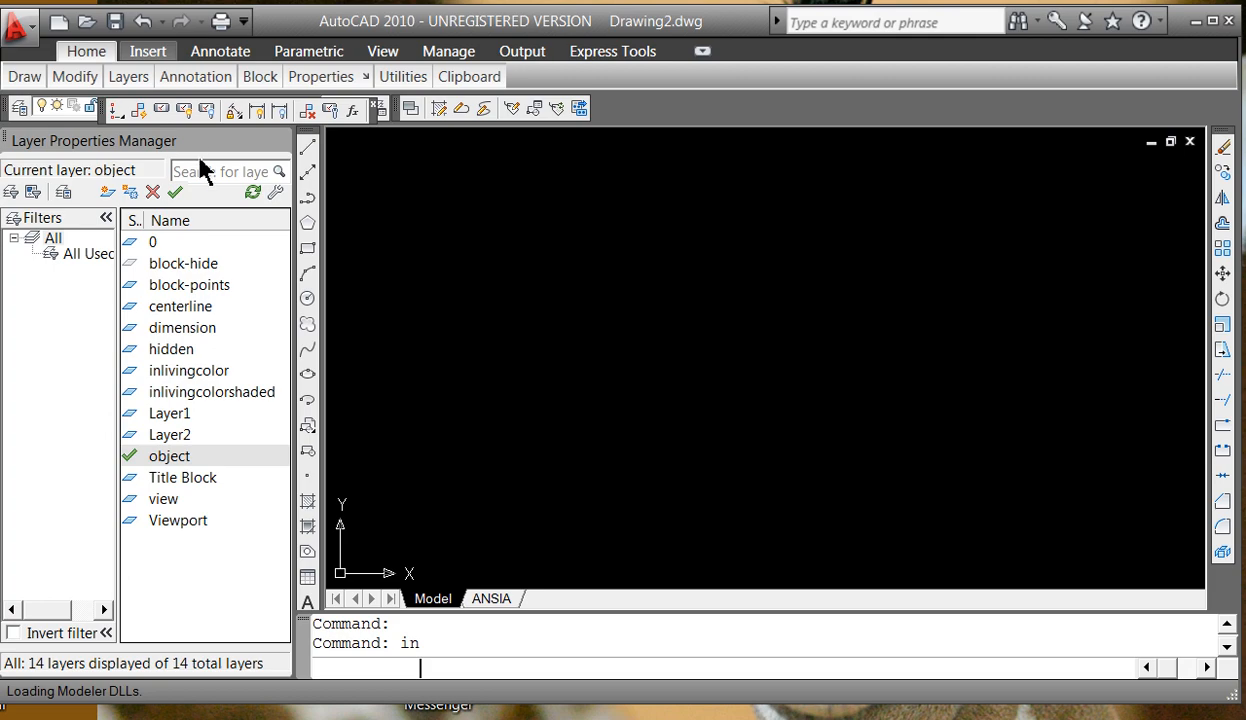
key("Enter")
type("i")
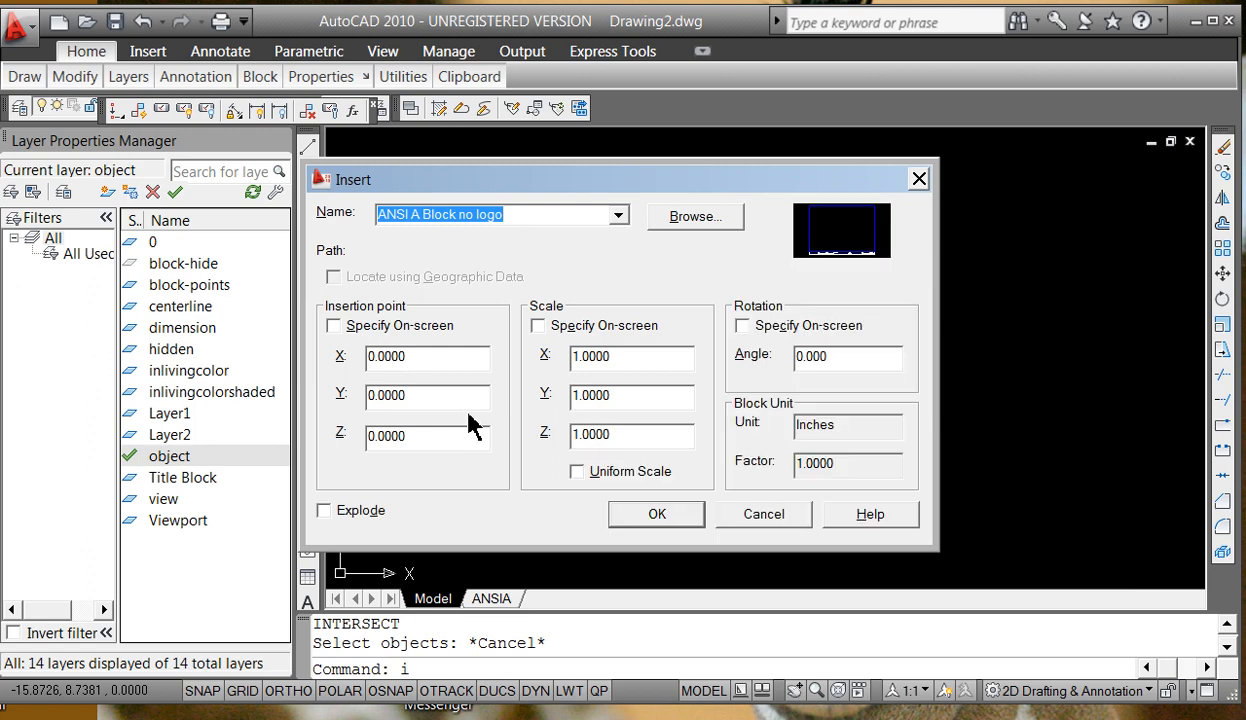
mouse_move(678, 268)
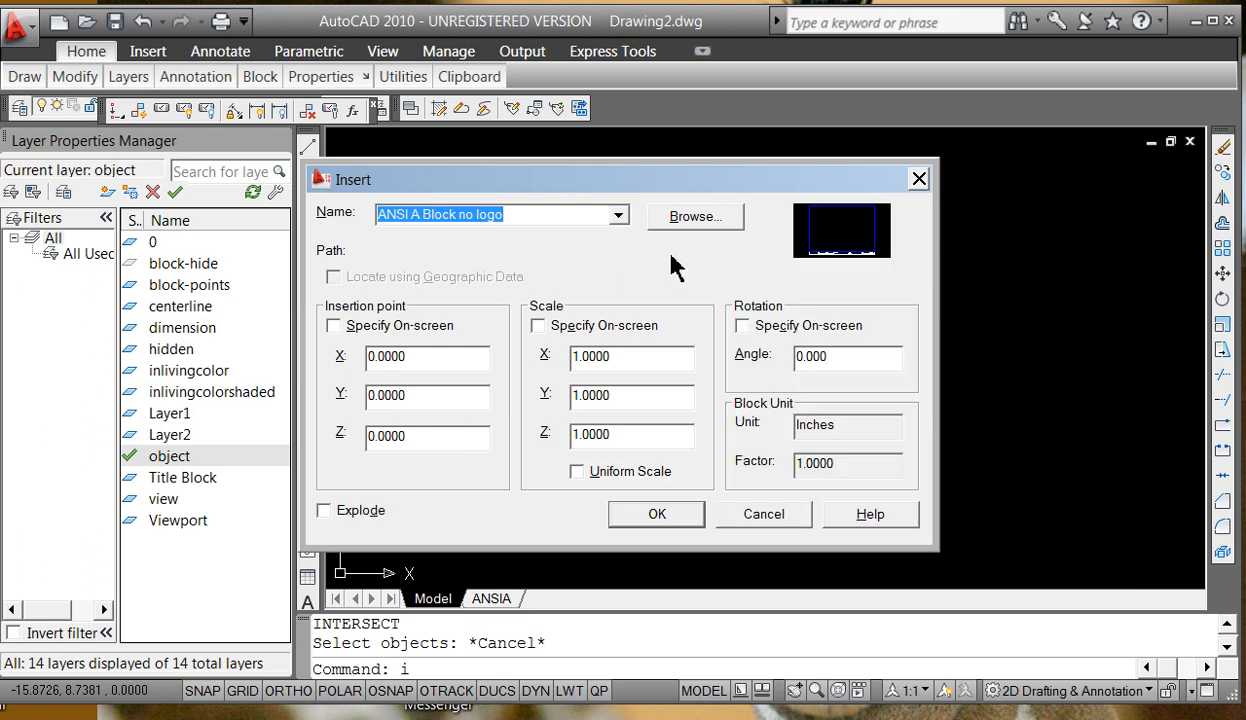
Choose ptak_aug30_scheme in the Insert dialog with the insertion point specified on-screen.
left_click(615, 214)
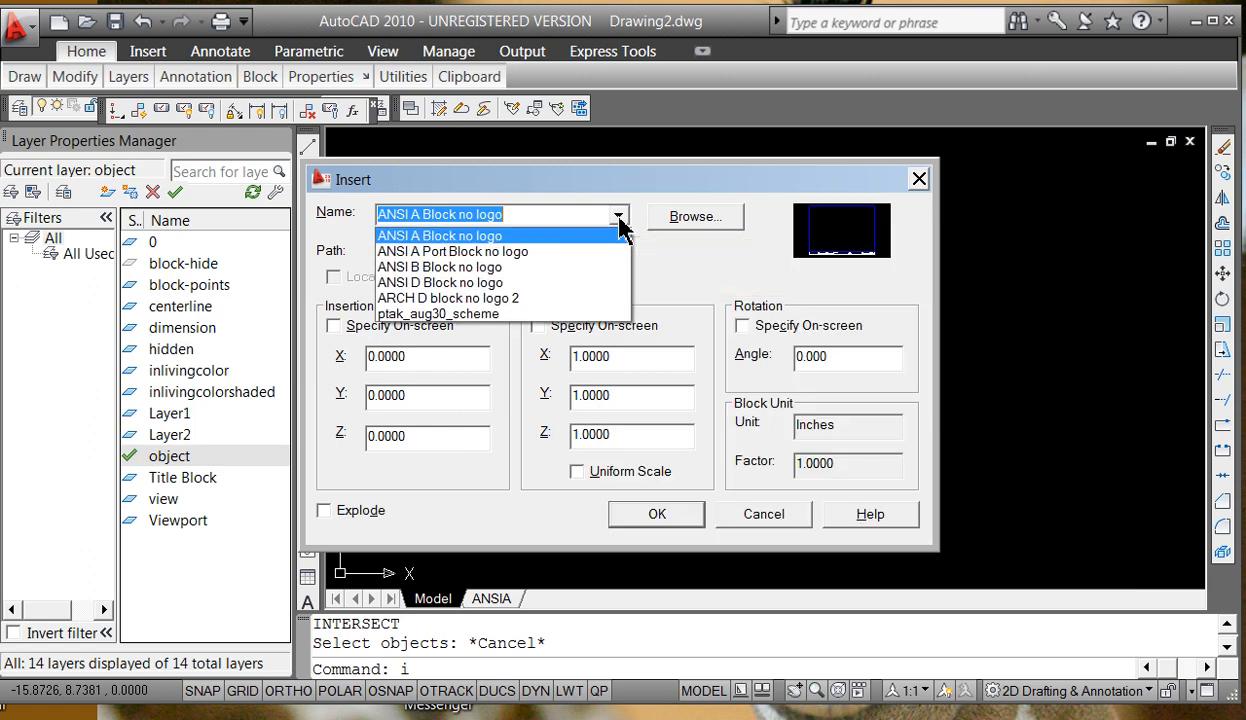
left_click(438, 313)
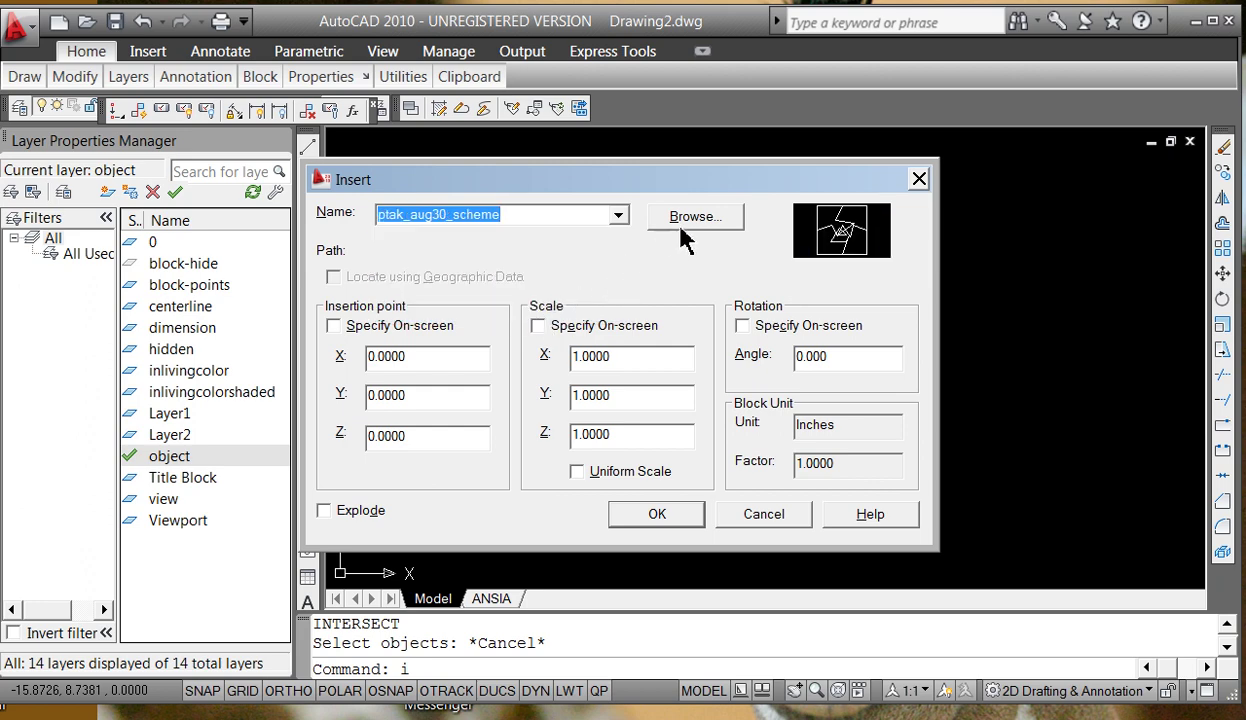
mouse_move(332, 340)
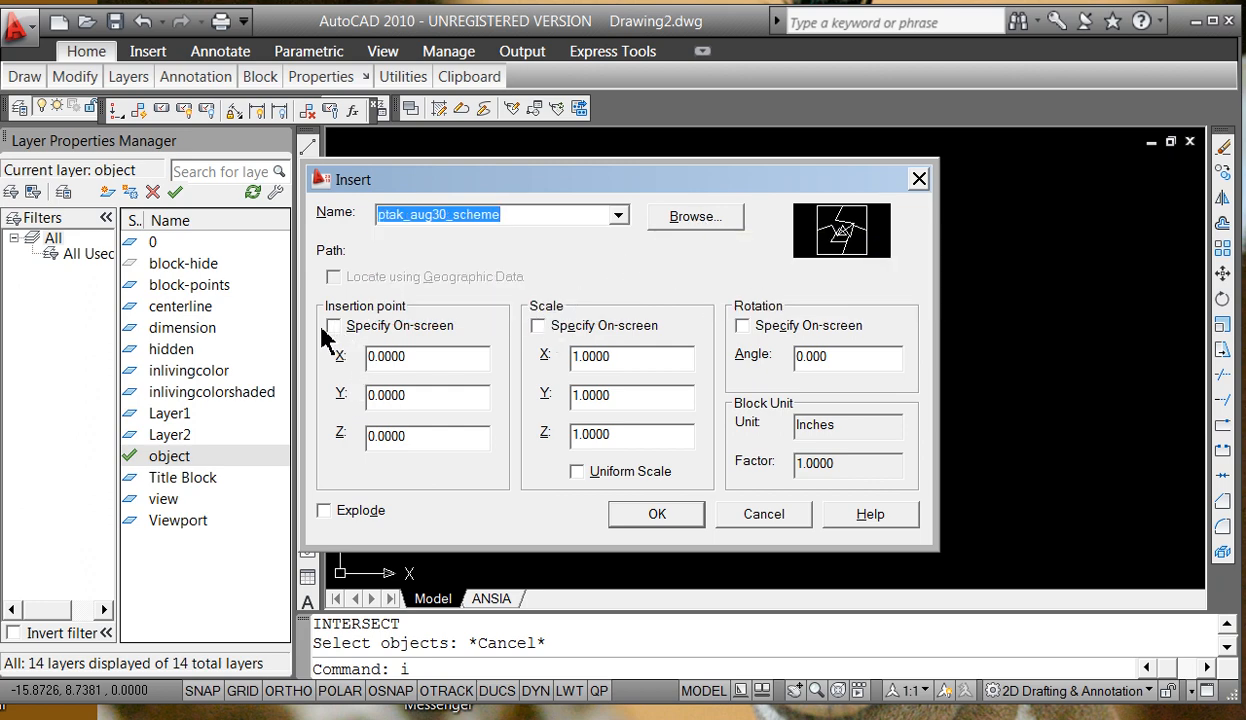
left_click(333, 325)
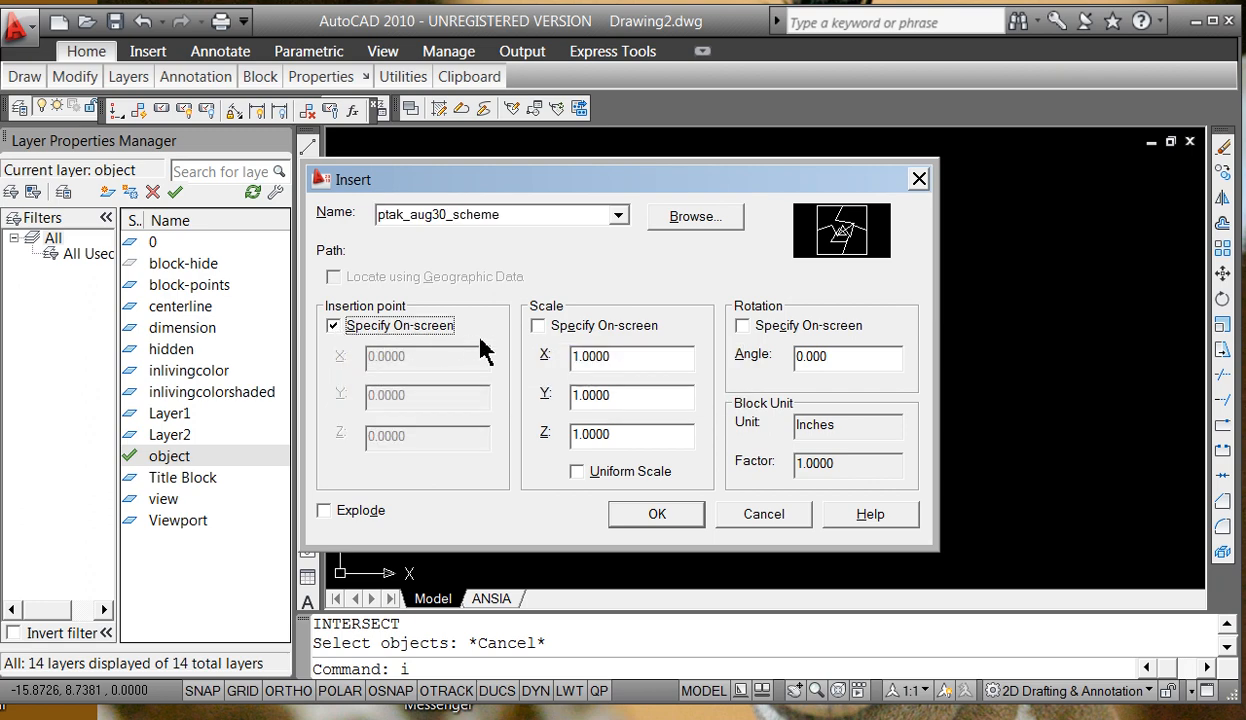
mouse_move(532, 340)
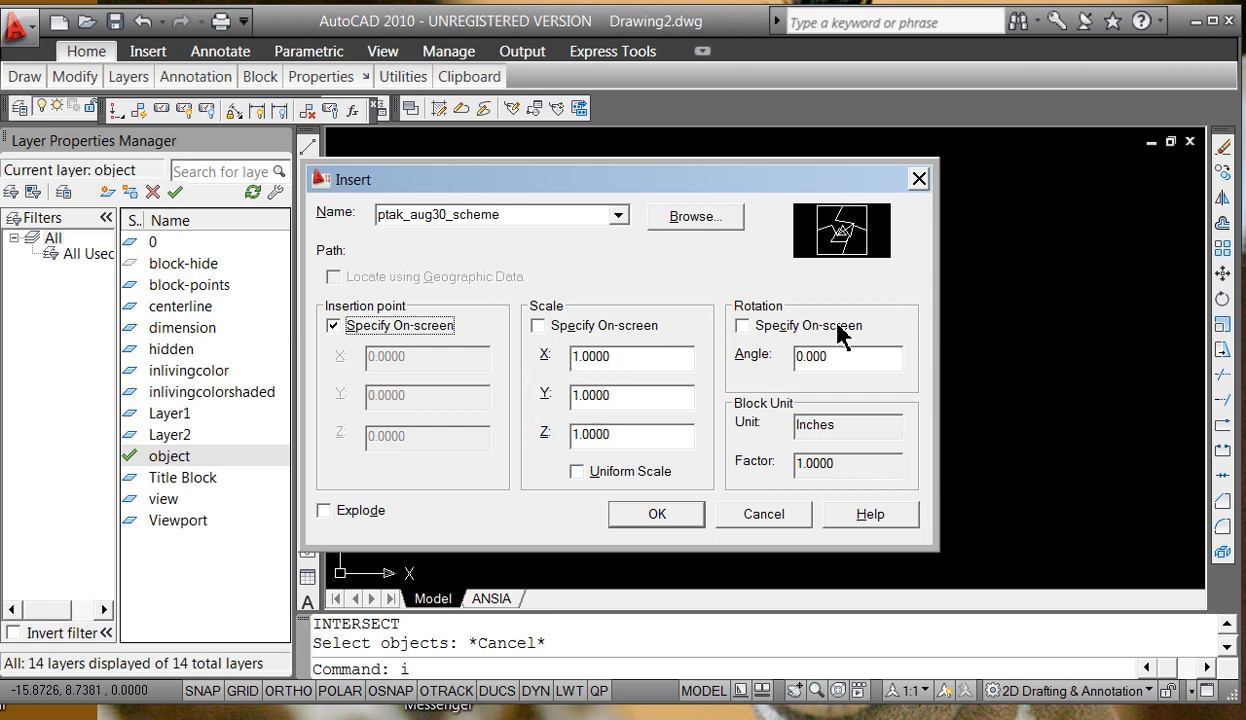
mouse_move(656, 520)
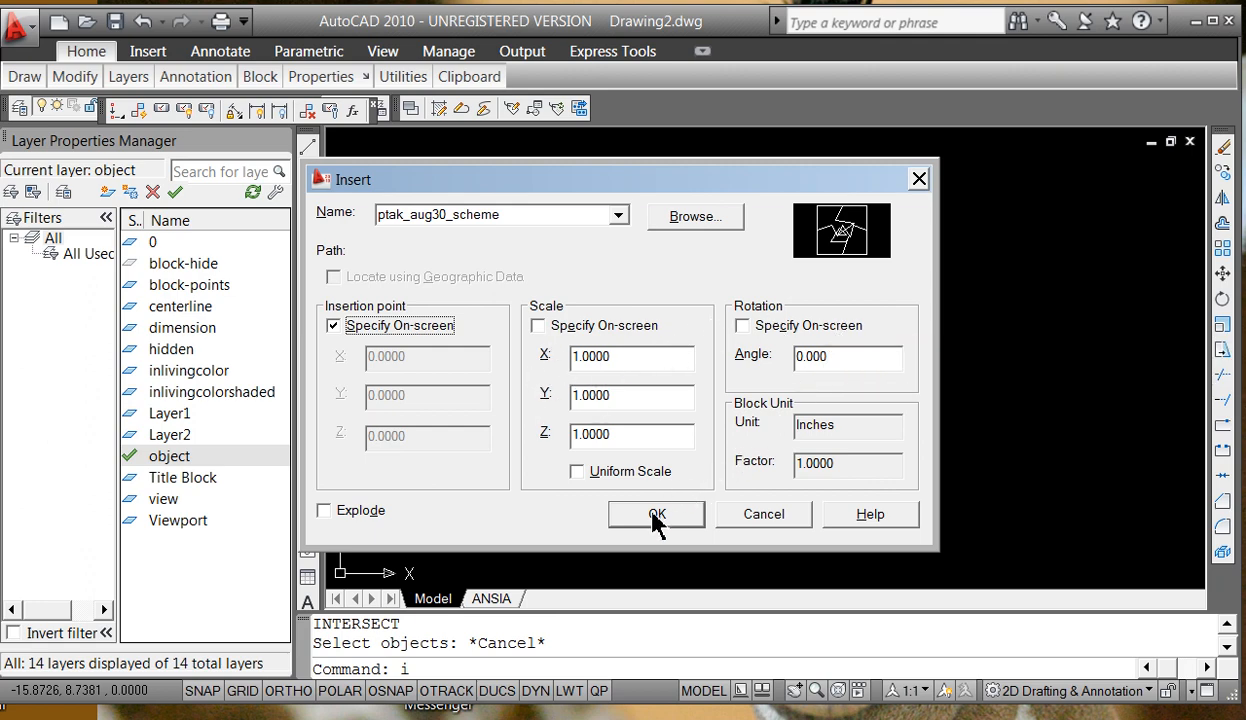
left_click(656, 514)
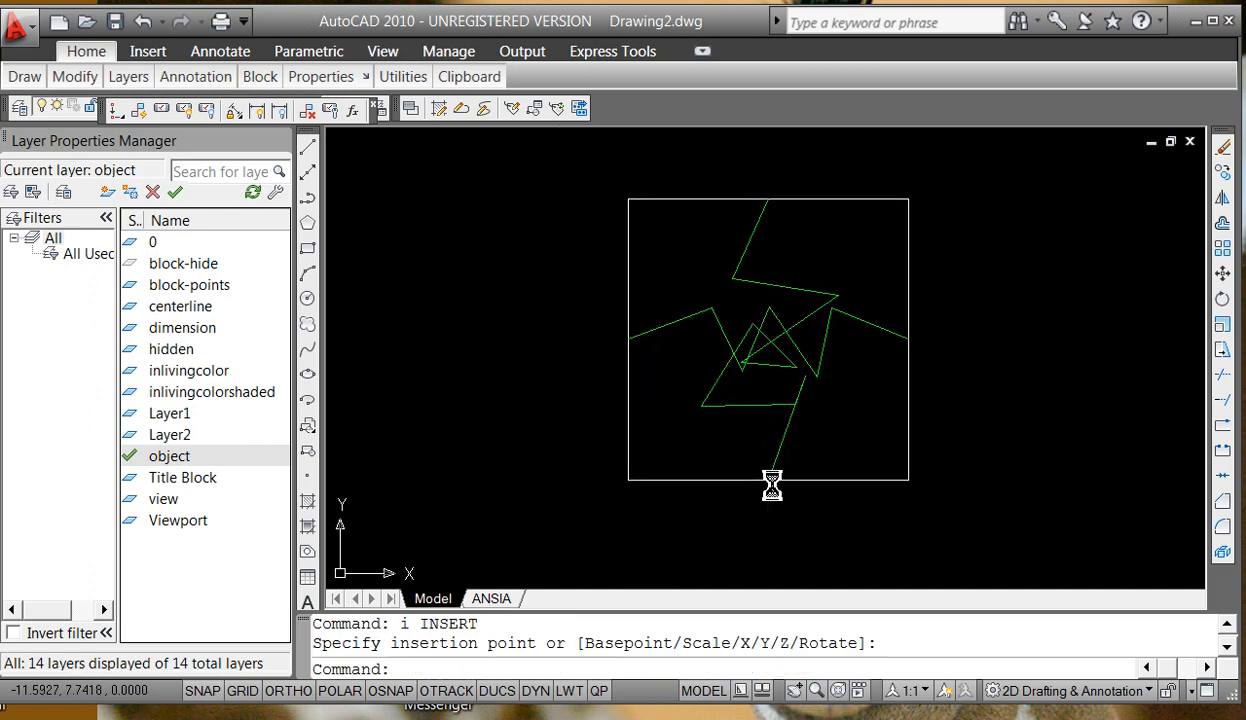
mouse_move(437, 449)
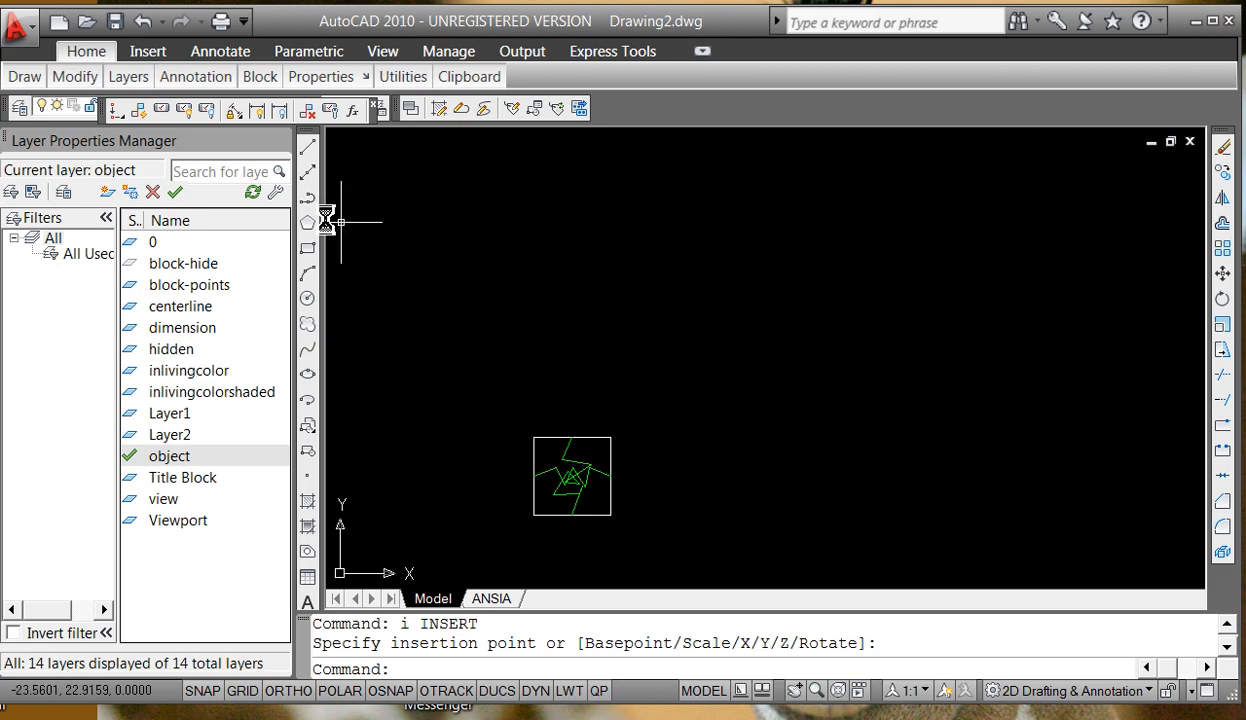
mouse_move(560, 360)
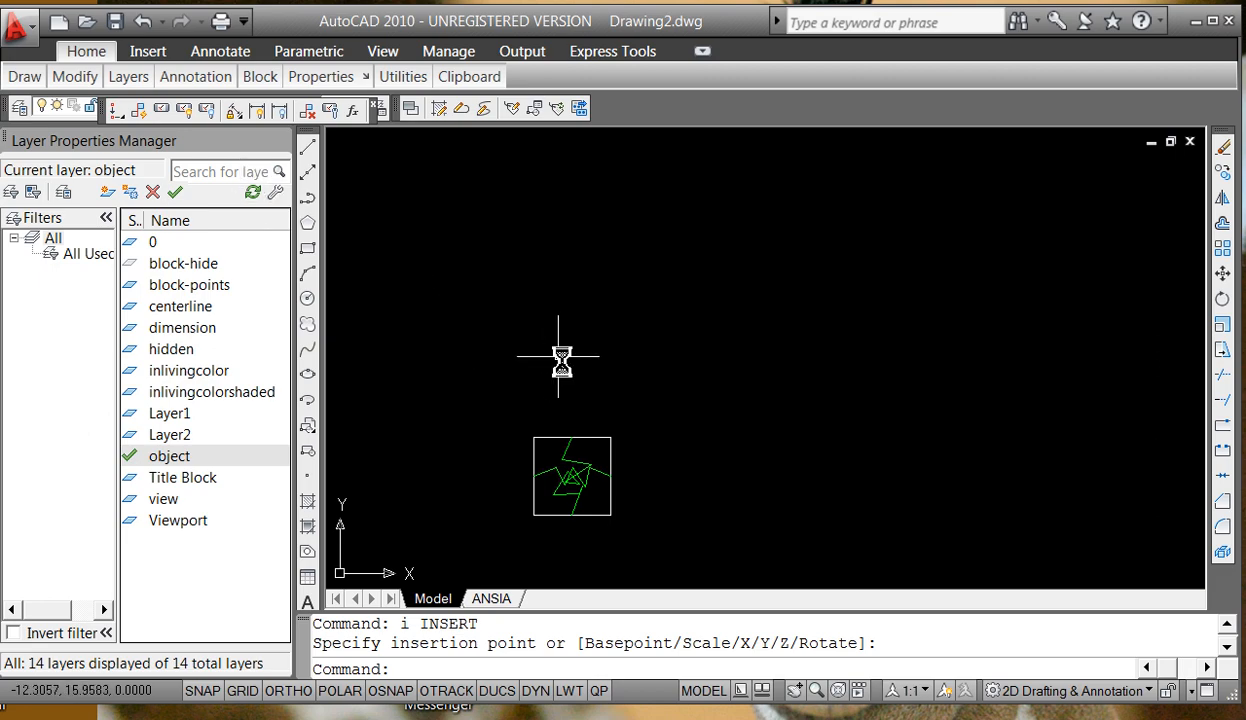
Run -INSERT to place a second ptak_aug30_scheme copy above the first.
type("-in")
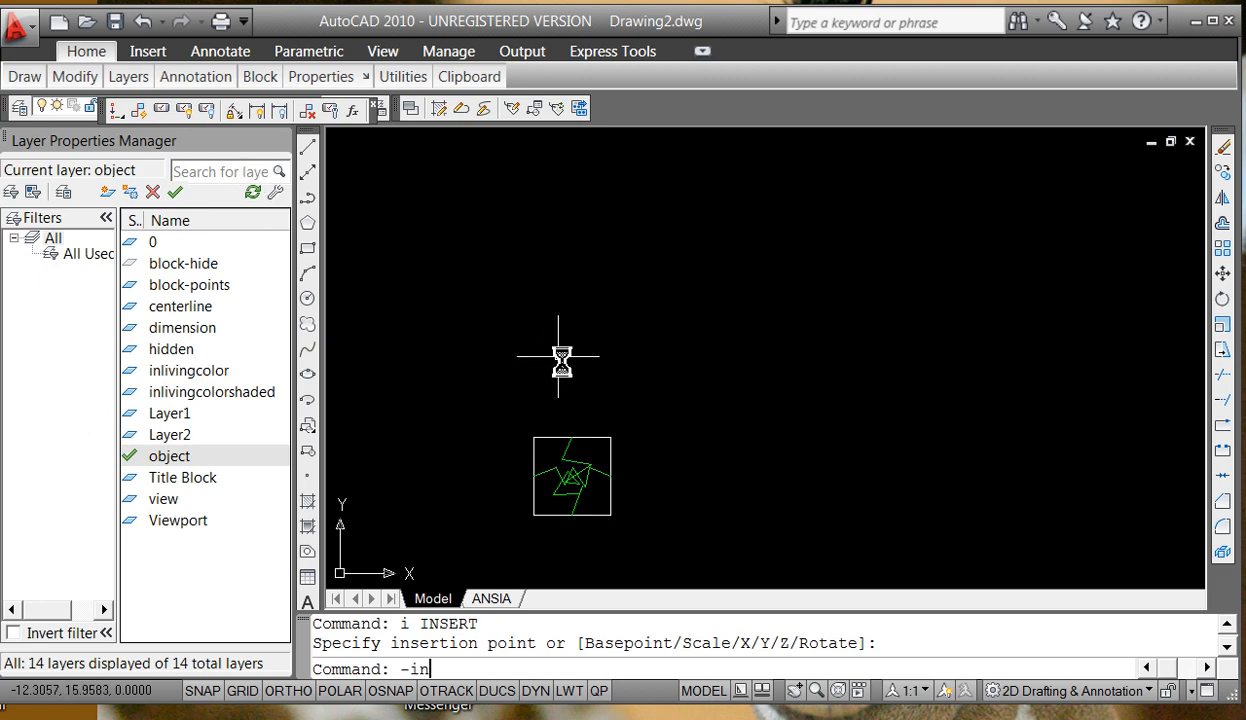
key("Enter")
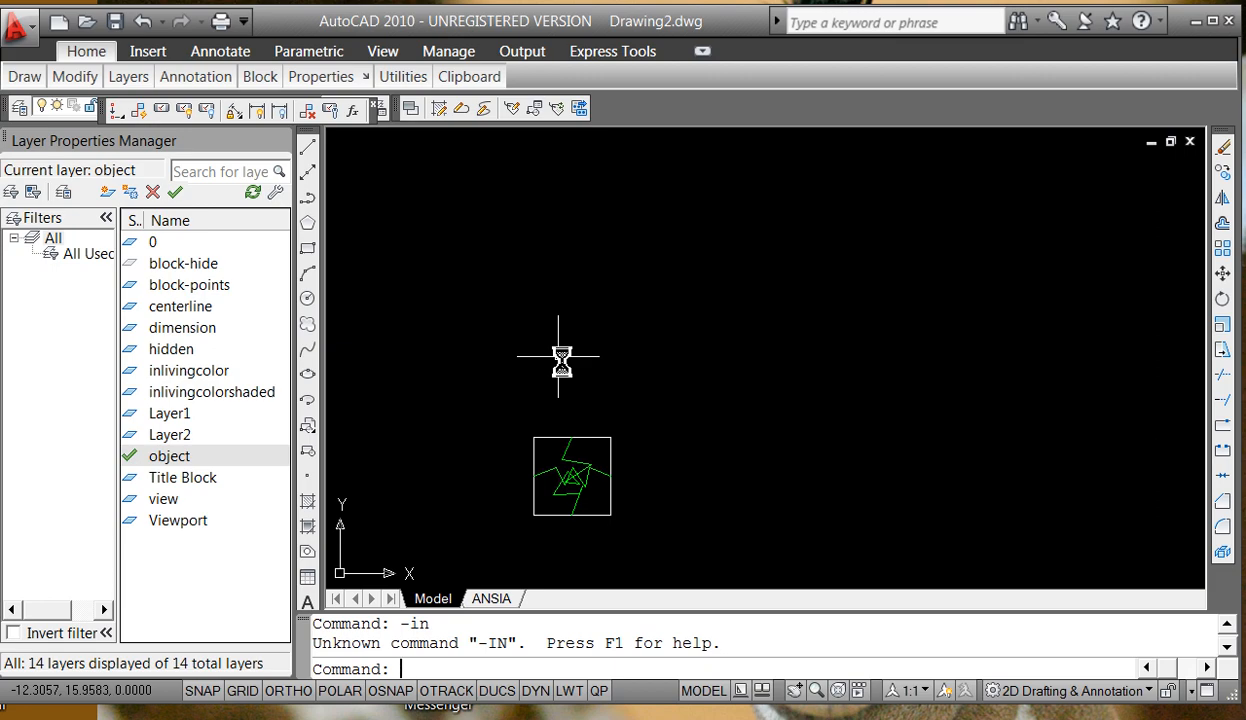
type("-insert")
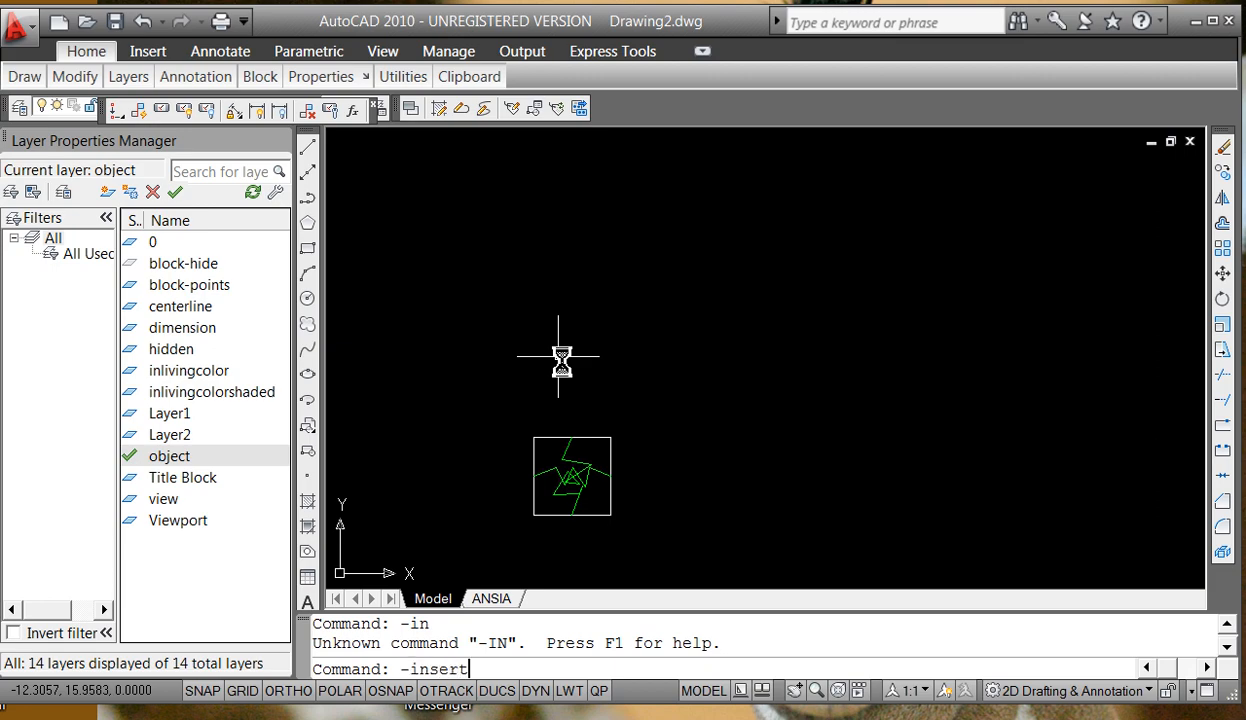
key("Return")
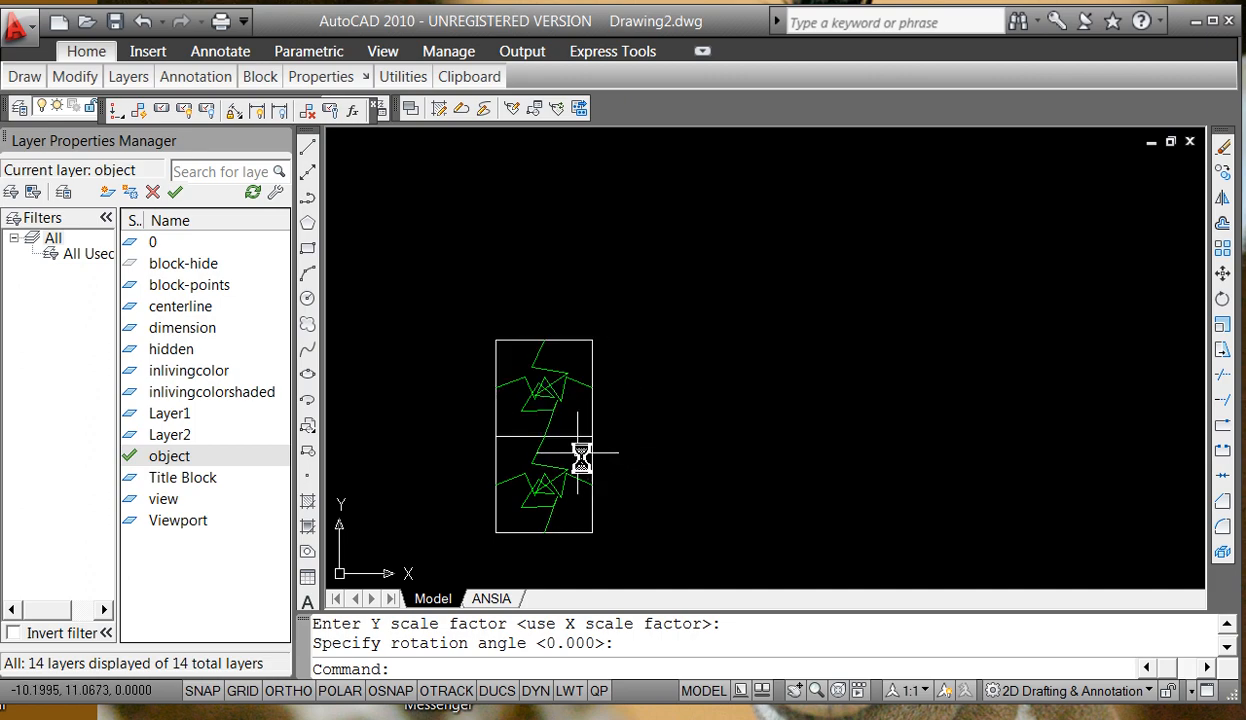
mouse_move(643, 452)
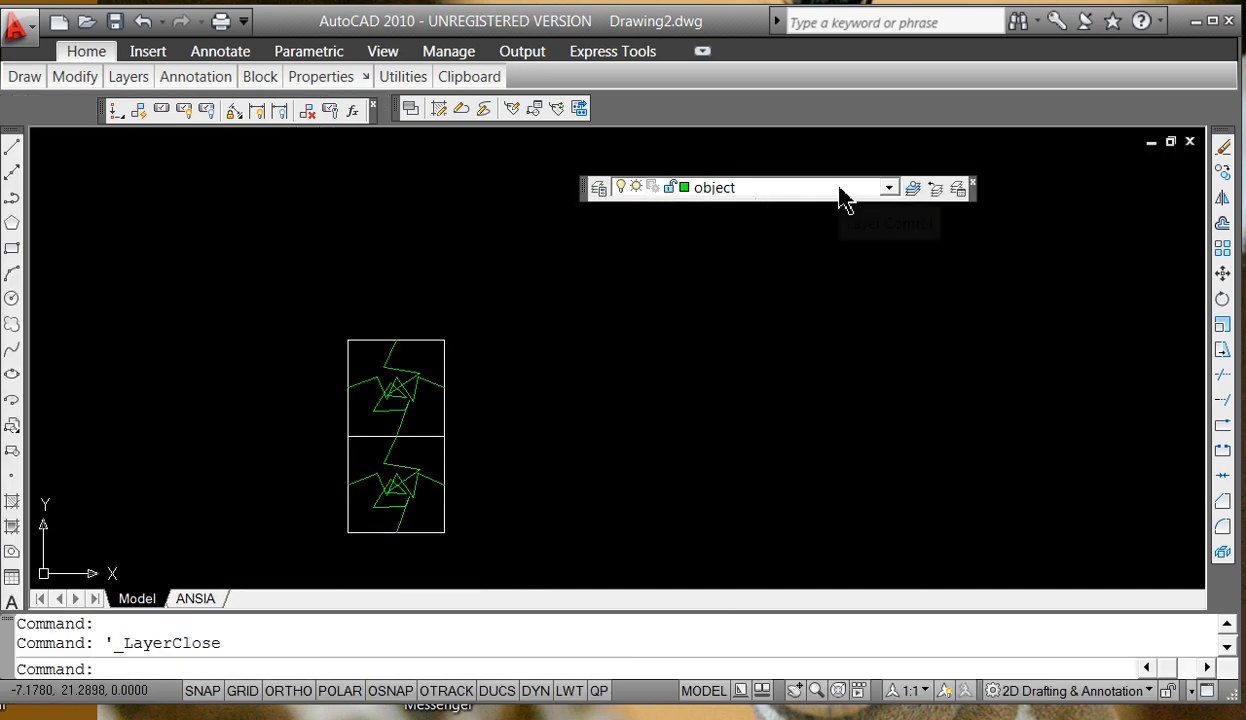
mouse_move(880, 190)
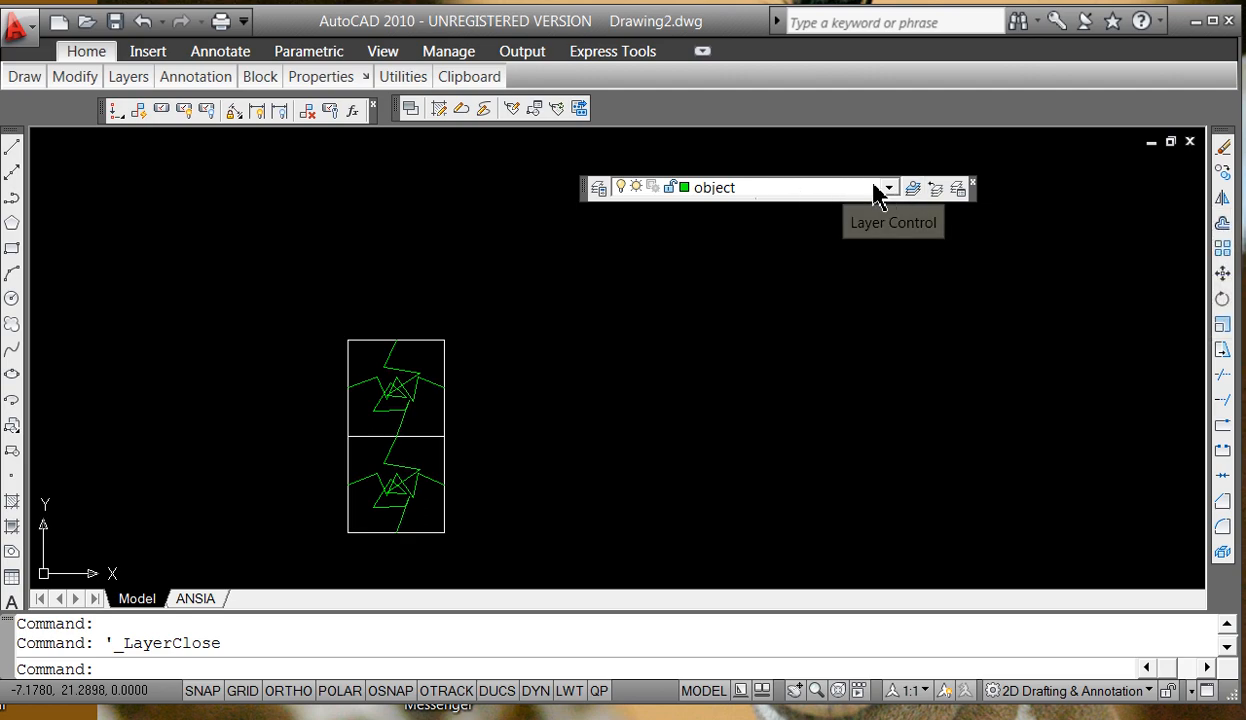
Reopen the Layer Properties Manager from the Layers toolbar.
left_click(888, 188)
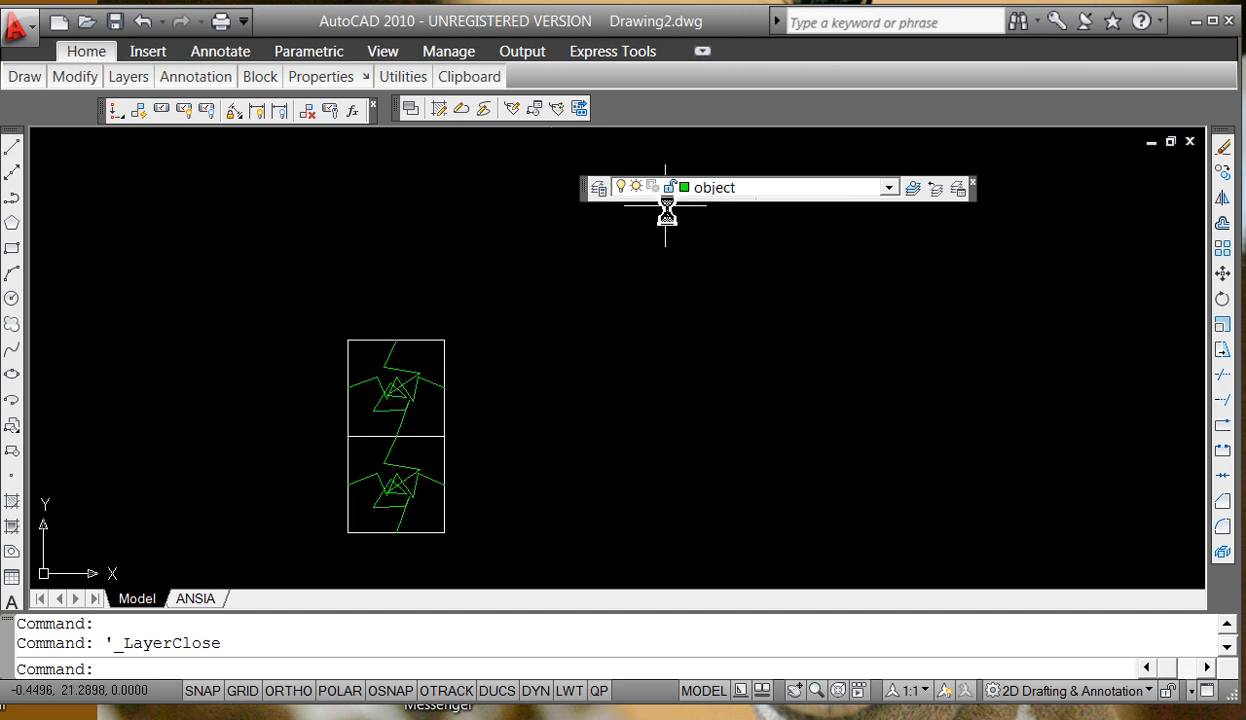
left_click(596, 188)
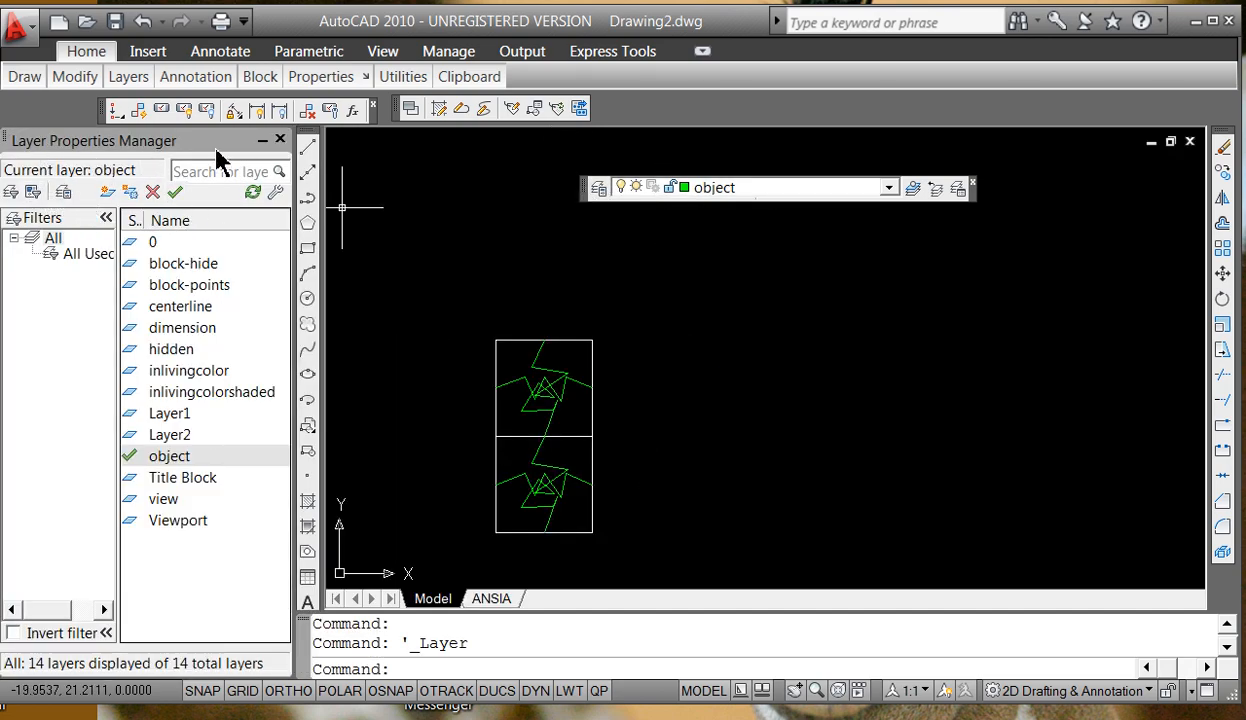
Freeze block-hide from the Layer Control dropdown so both square frames disappear.
left_click(281, 139)
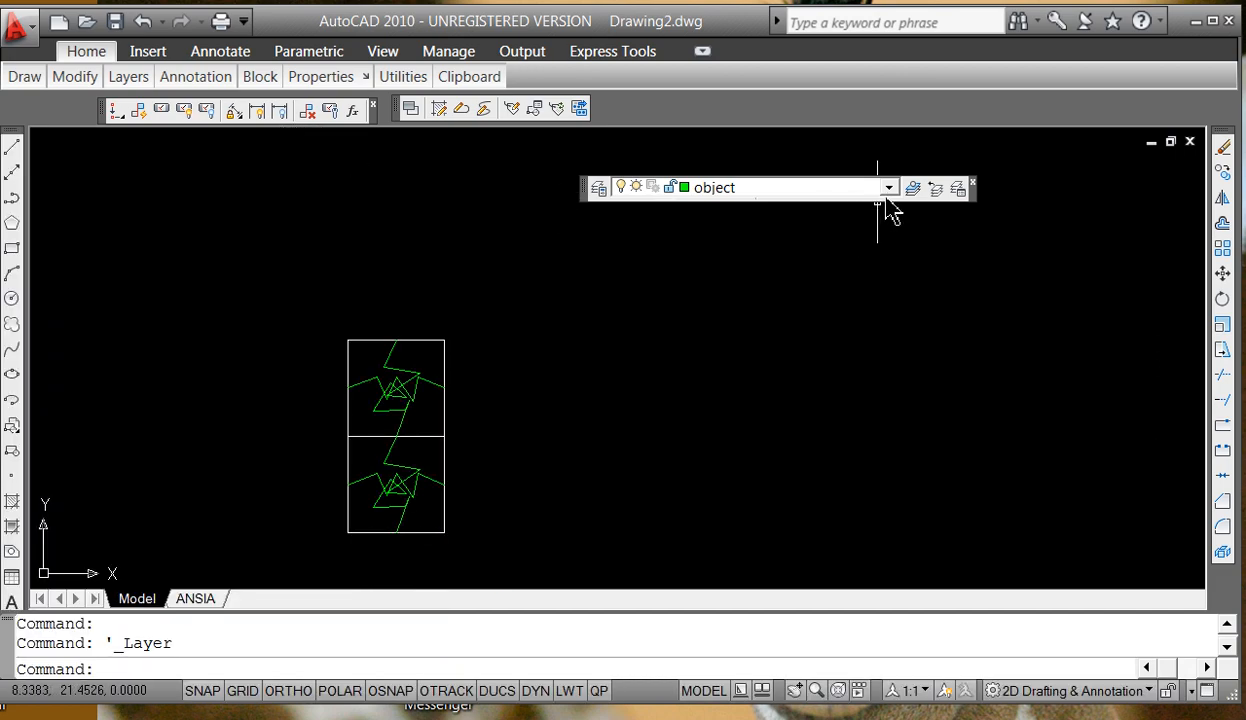
left_click(888, 187)
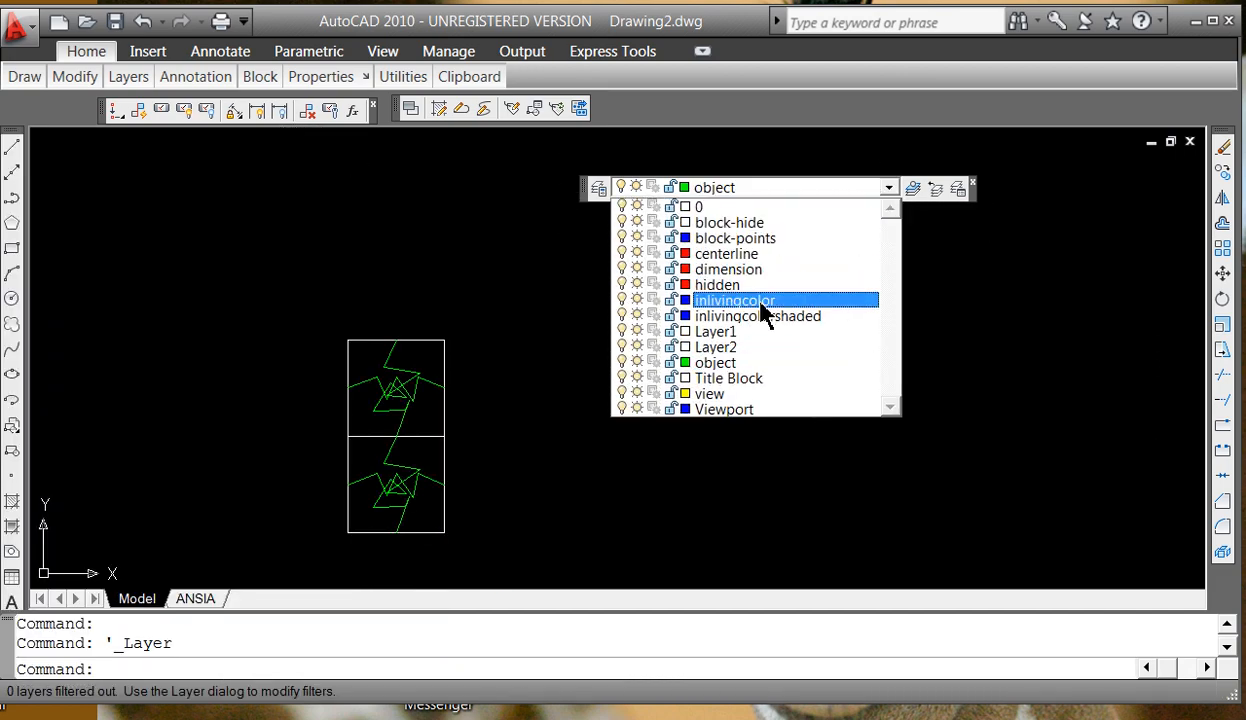
left_click(729, 222)
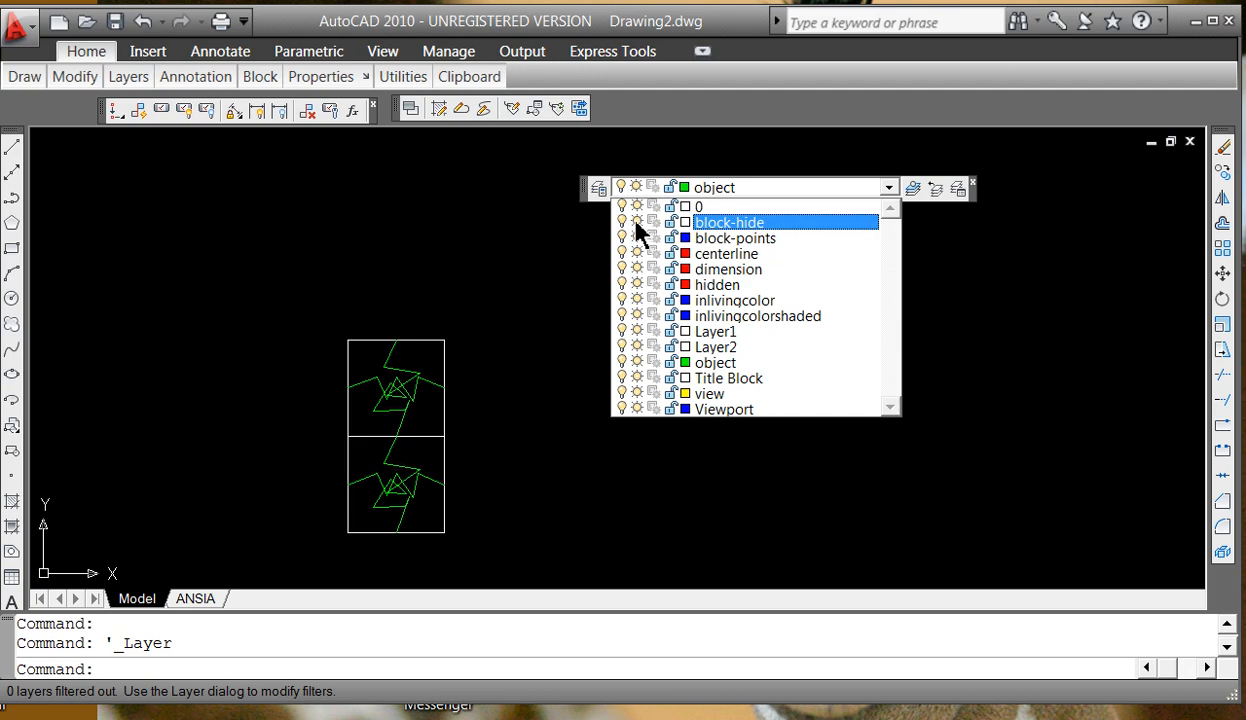
left_click(729, 222)
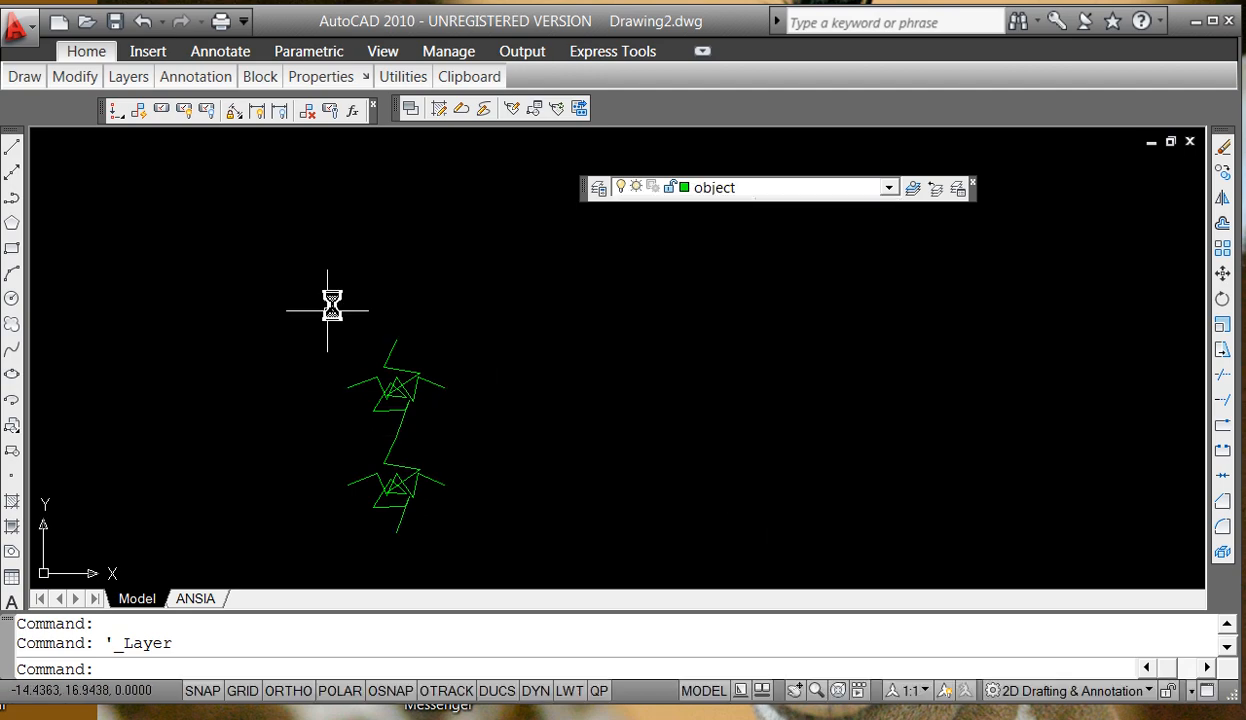
Review the layer list again, keeping object as the current layer.
left_click(888, 188)
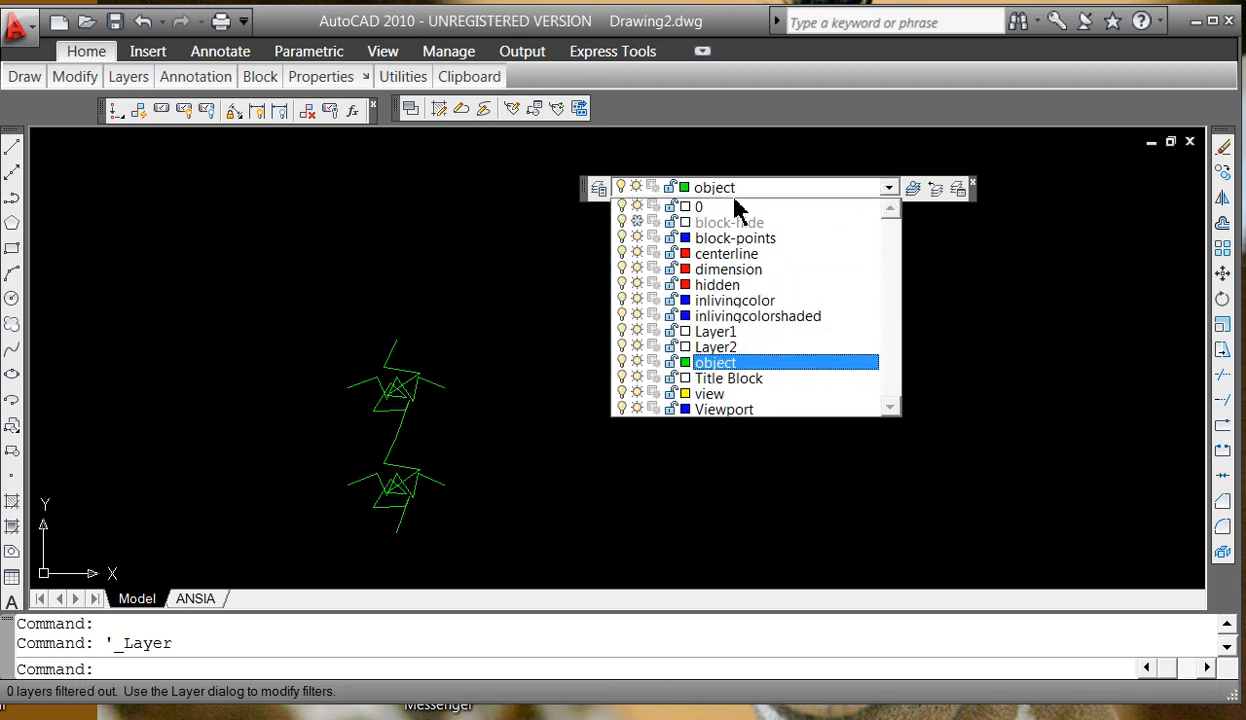
left_click(728, 222)
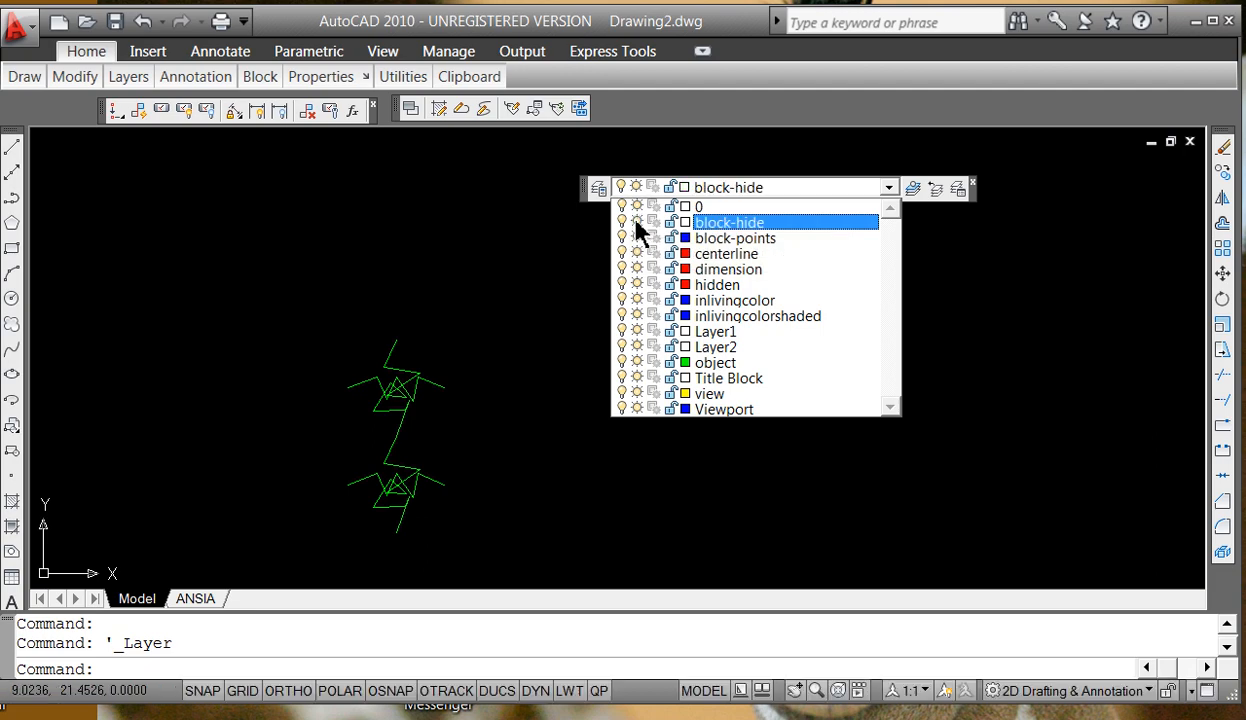
mouse_move(652, 225)
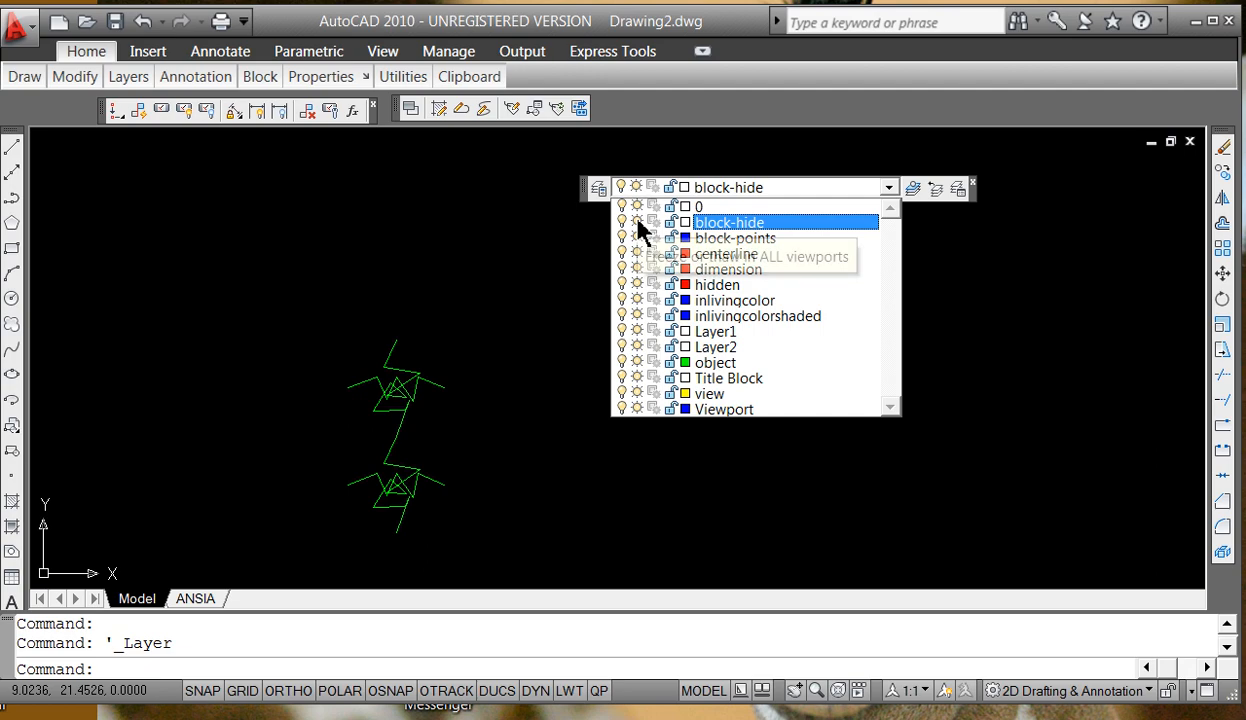
left_click(728, 378)
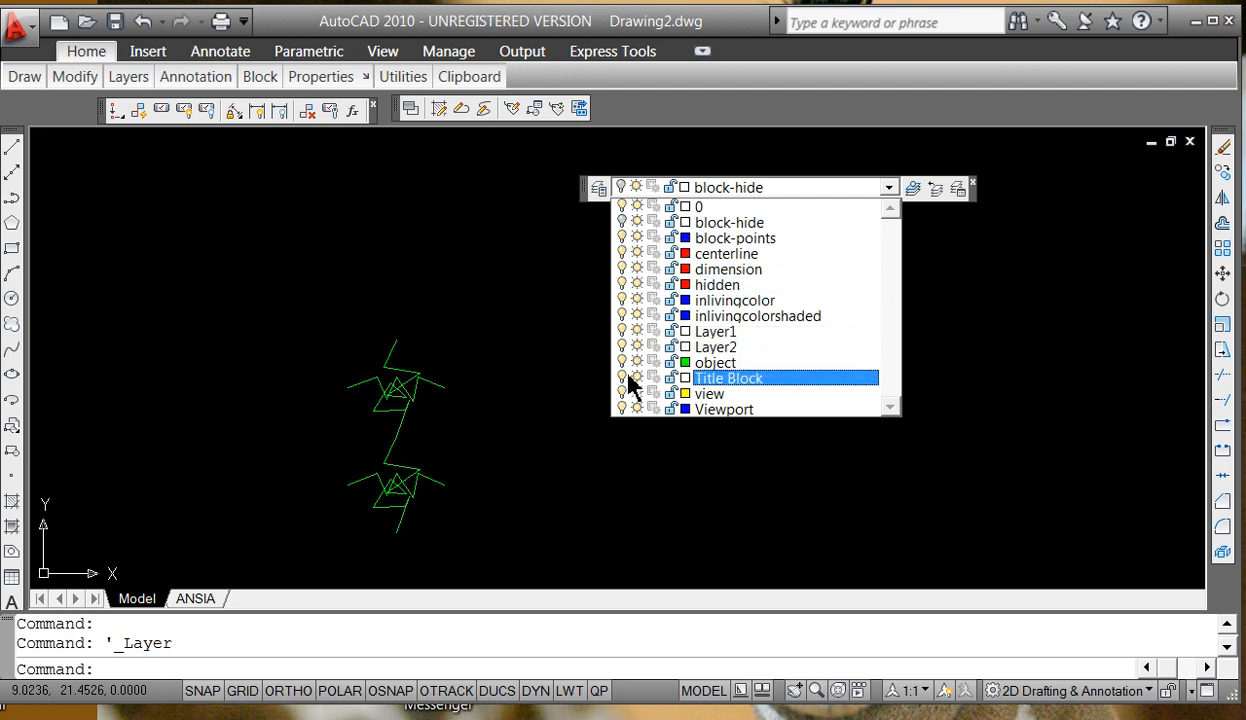
left_click(715, 362)
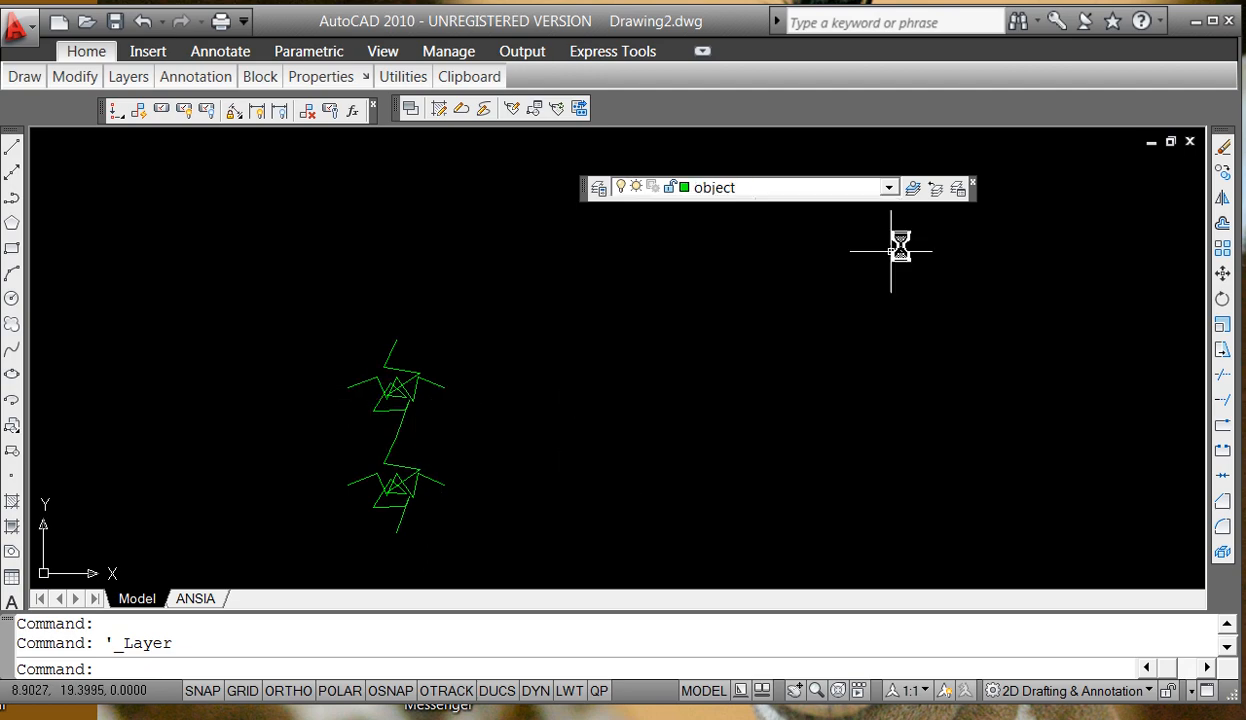
left_click(889, 187)
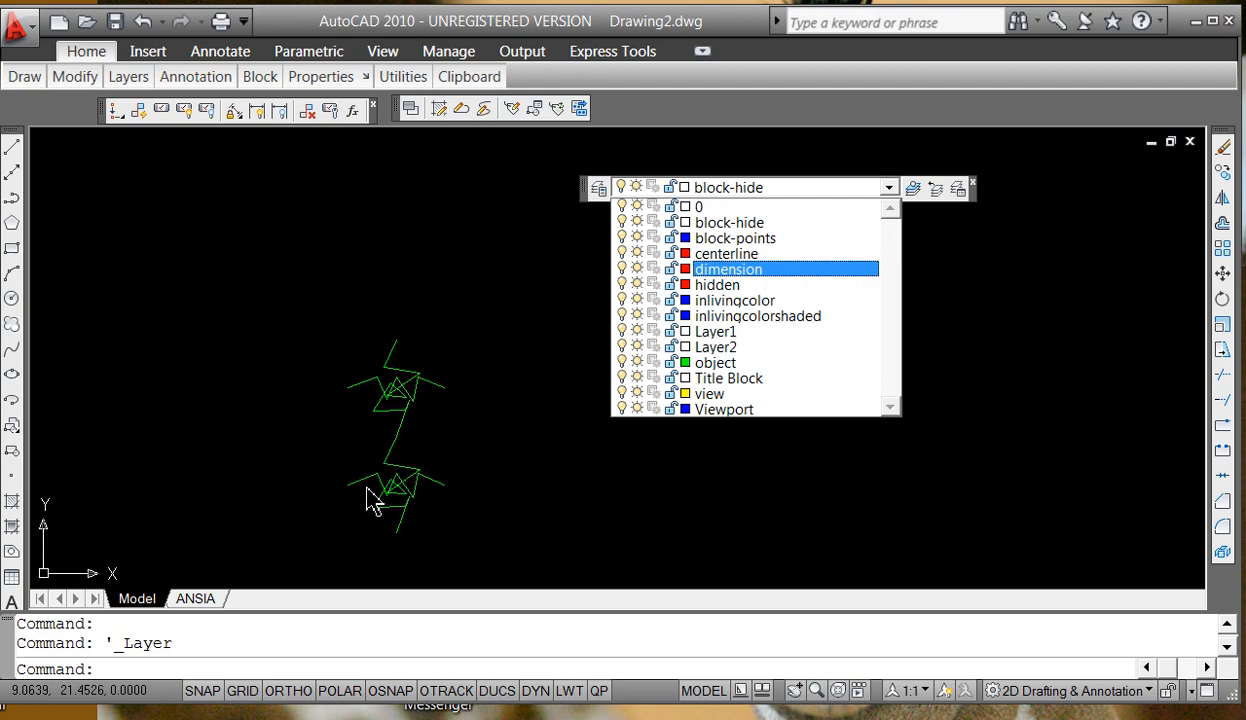
Thaw block-hide from the Layer Control dropdown so the square frames return after regen.
left_click(728, 253)
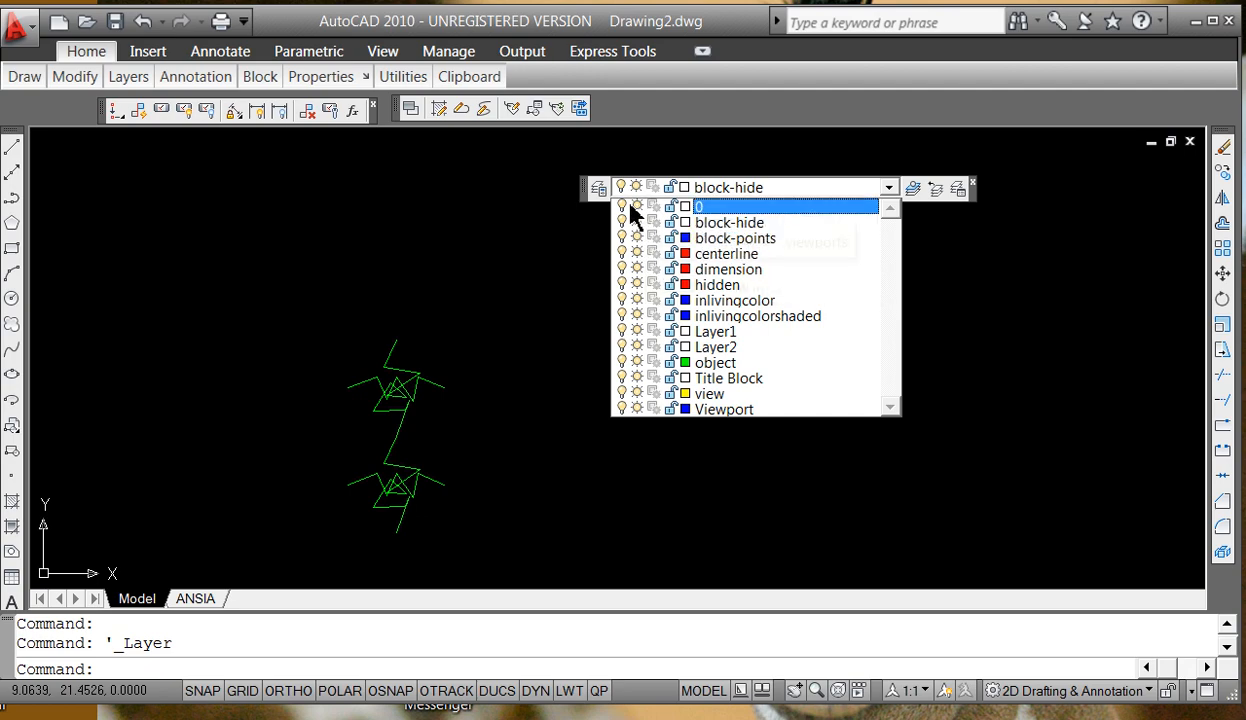
mouse_move(621, 207)
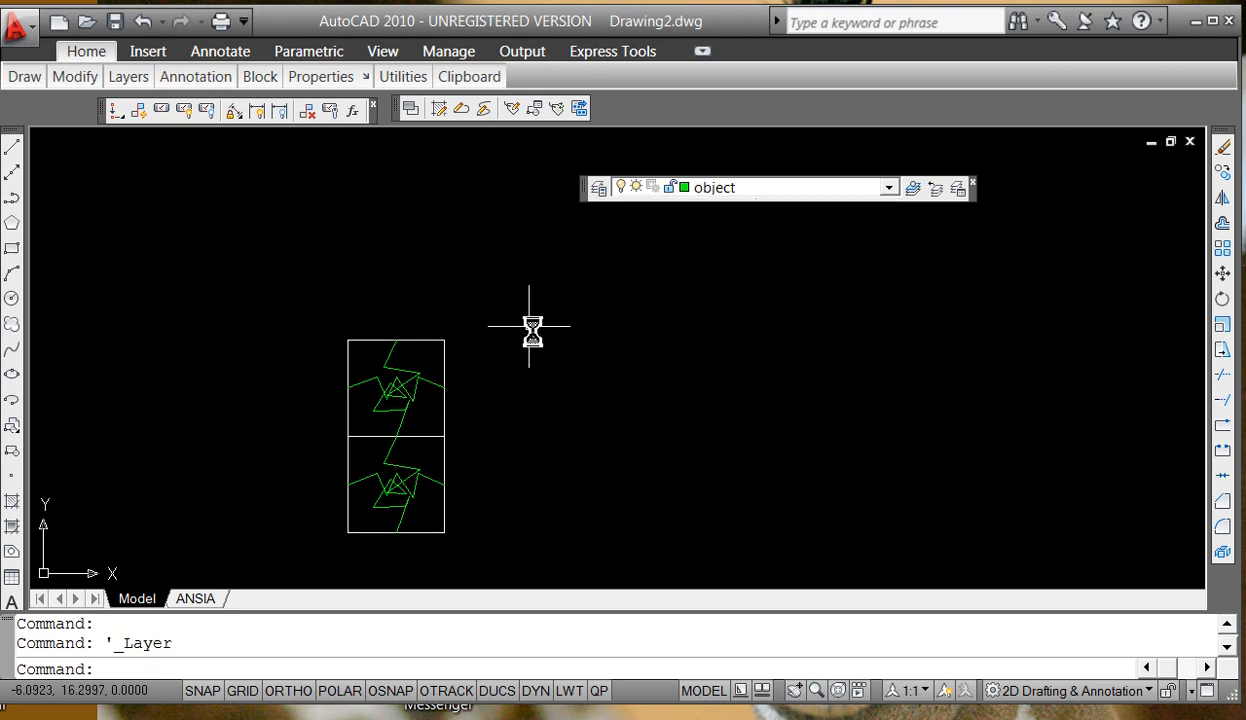
left_click(889, 187)
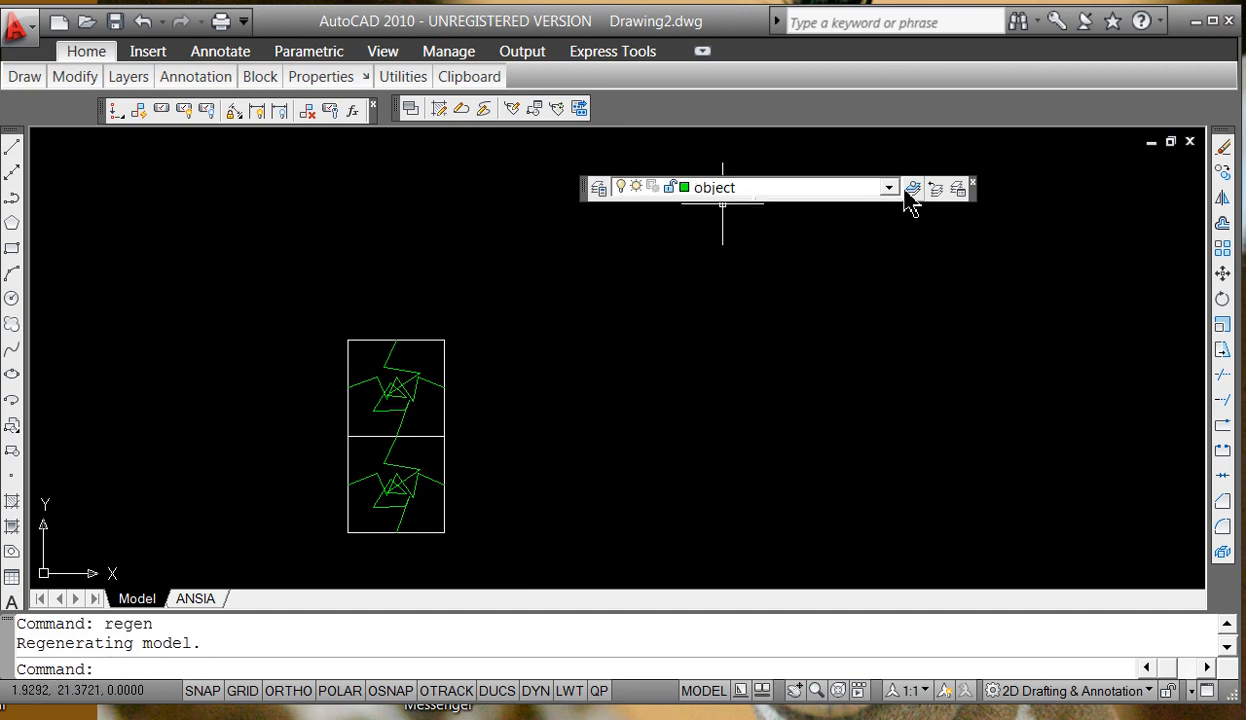
left_click(888, 188)
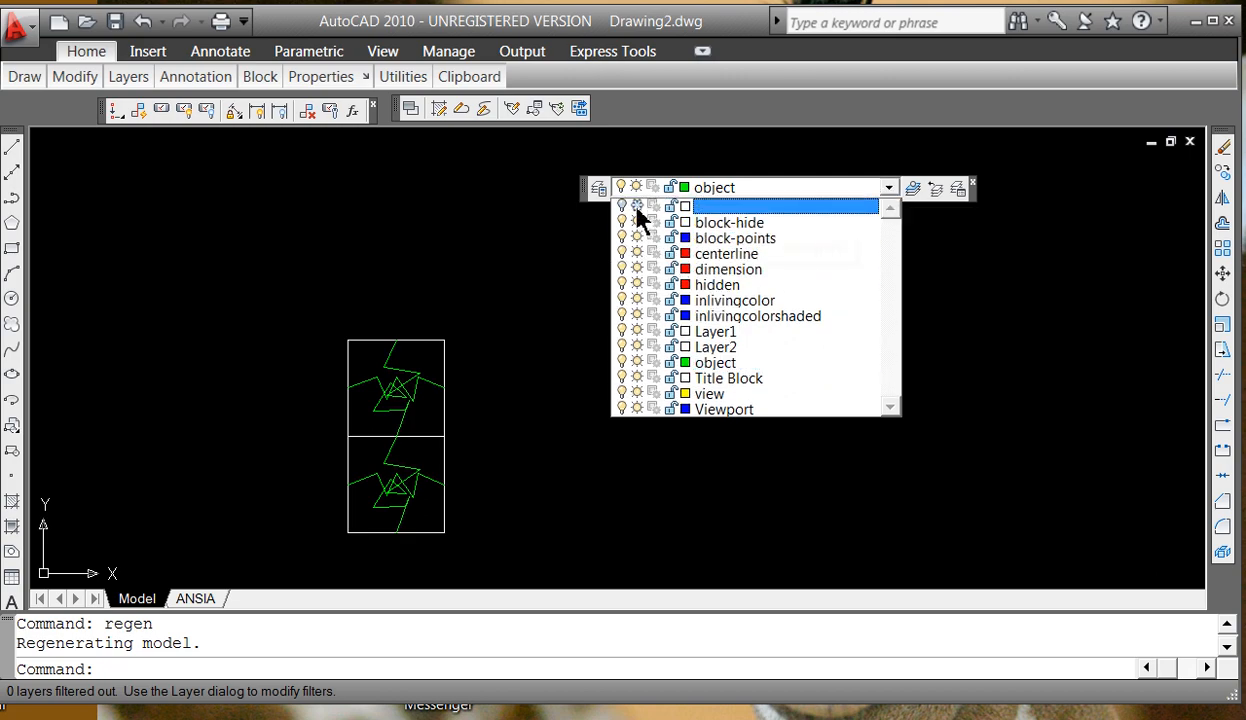